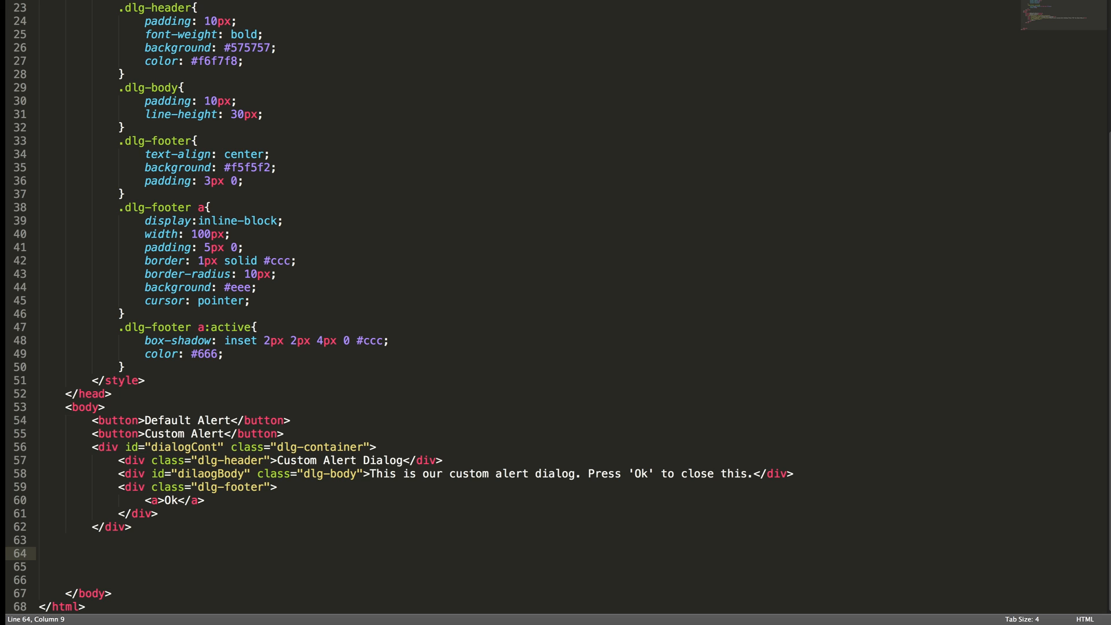
- Insert a script block and begin `var CustomAlert = new function(){` inside it
{"action": "type", "text": "scr"}
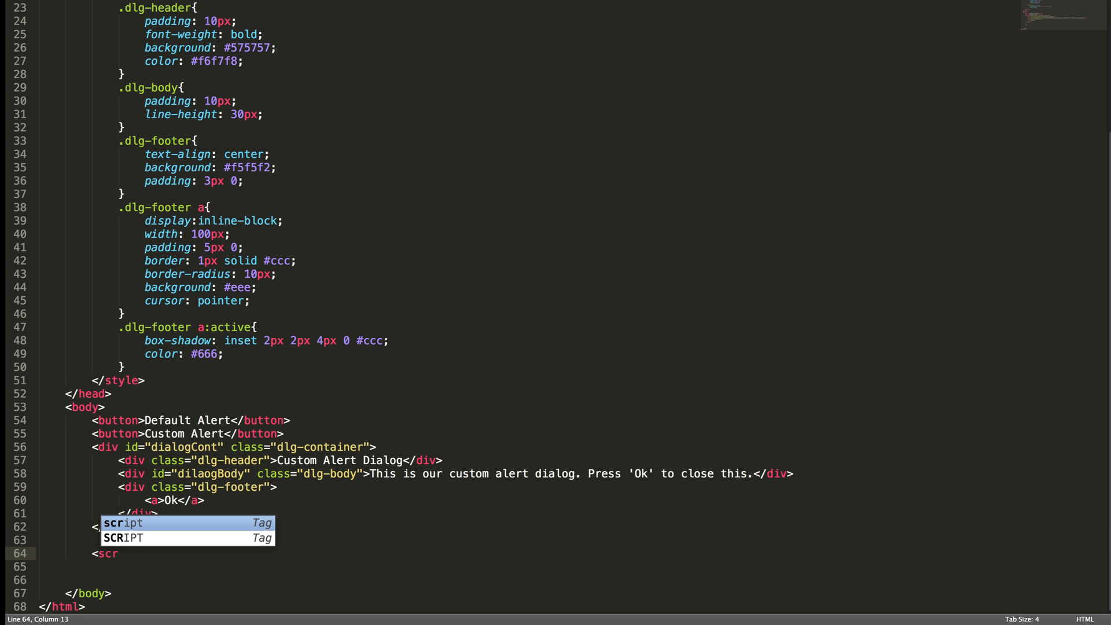
{"action": "key", "text": "Tab"}
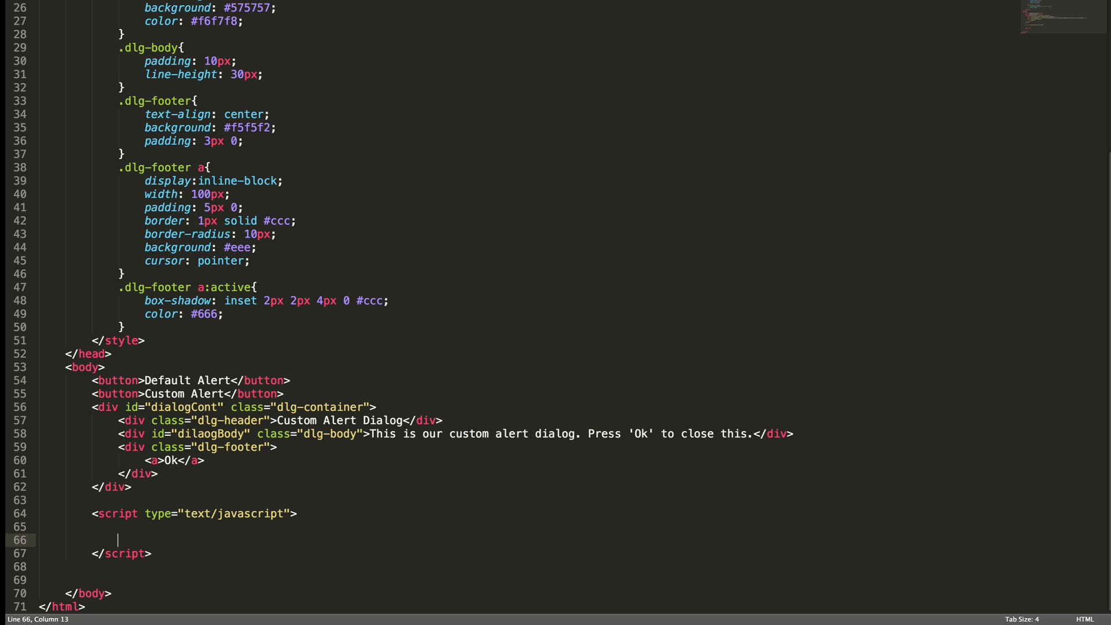
{"action": "type", "text": "var Cus"}
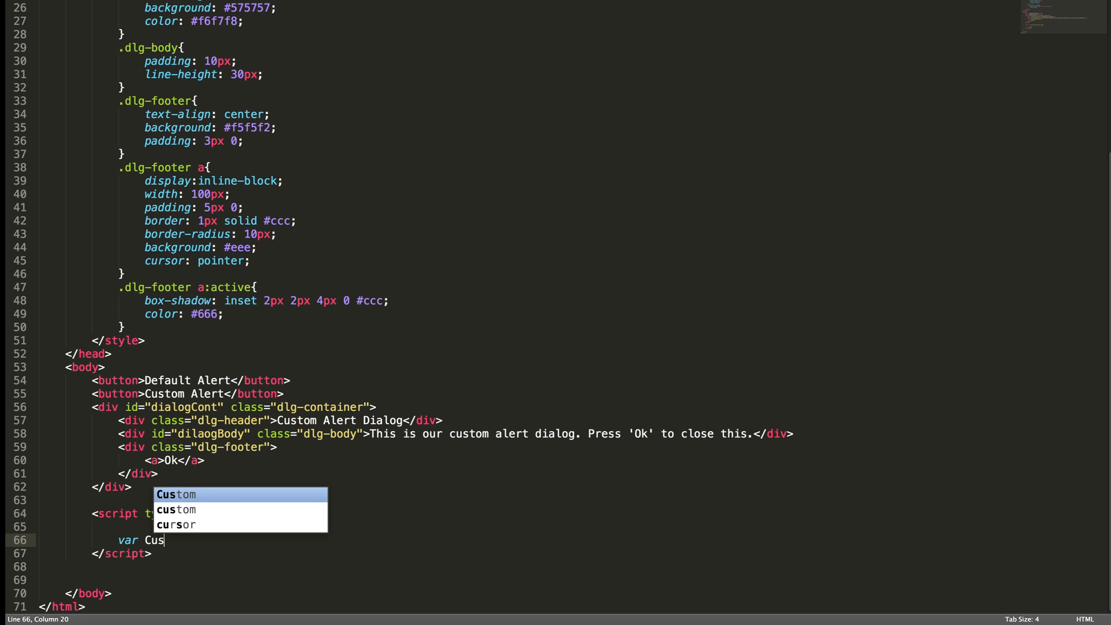
{"action": "type", "text": "tom"}
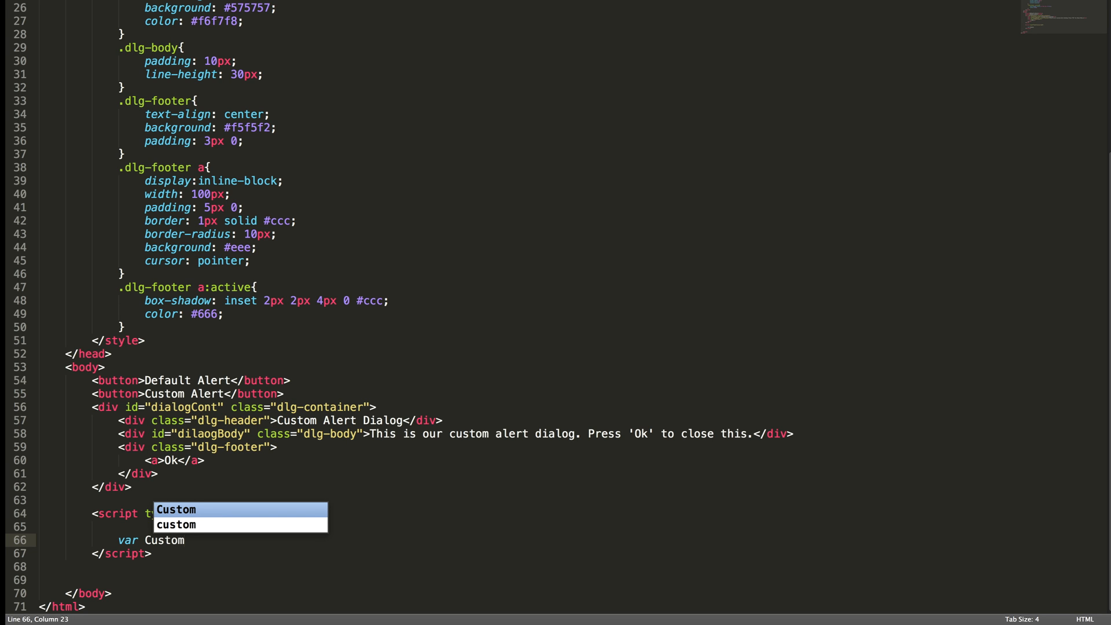
{"action": "type", "text": "Aler"}
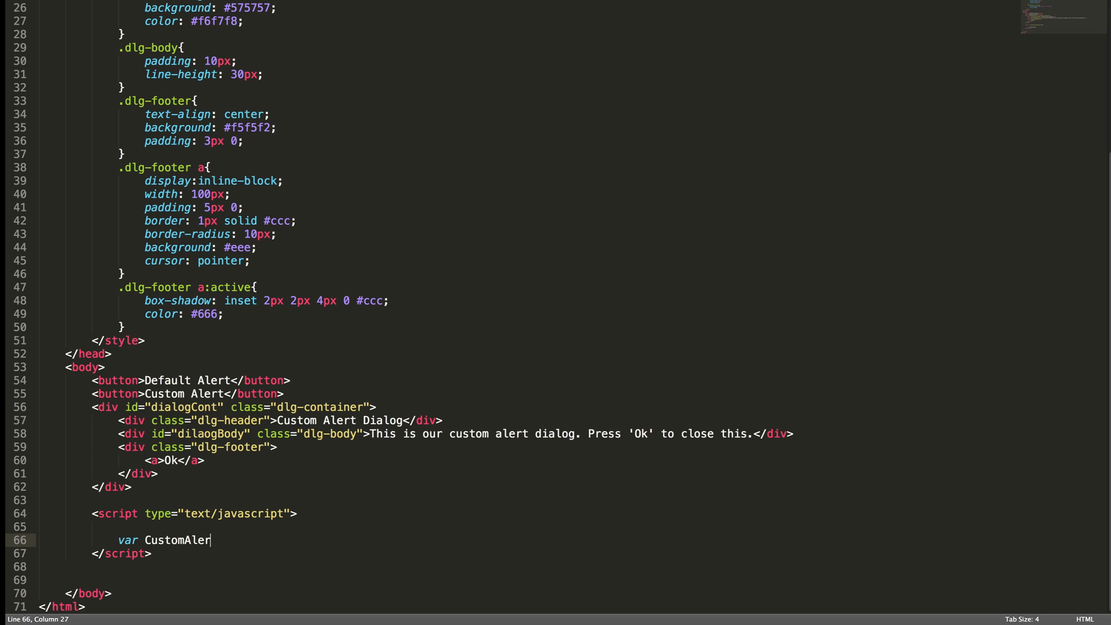
{"action": "type", "text": "t ="}
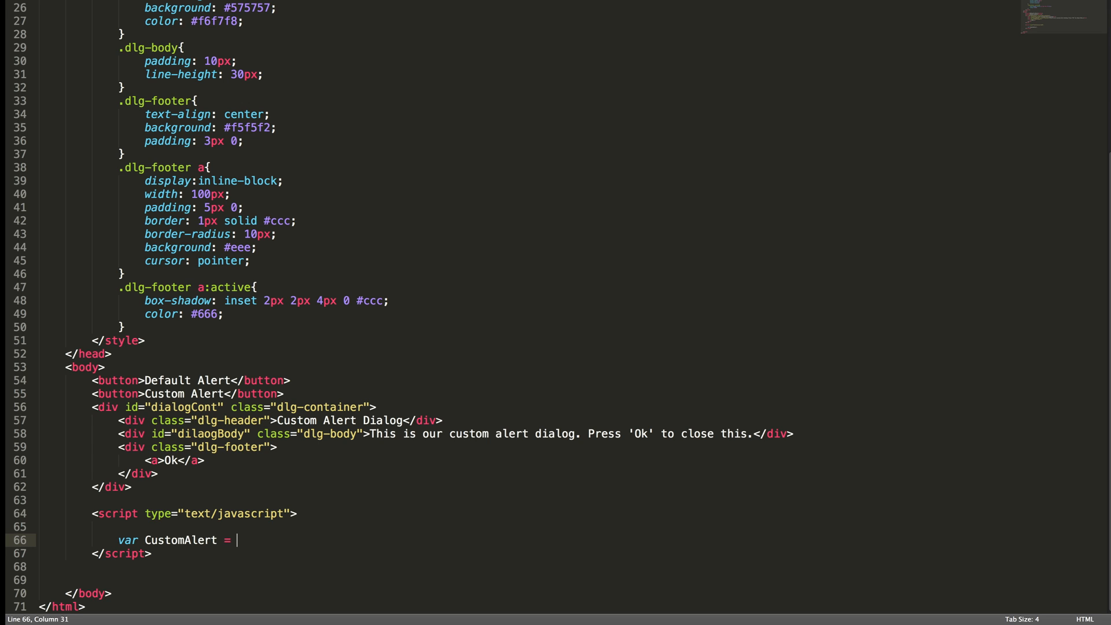
{"action": "type", "text": "n"}
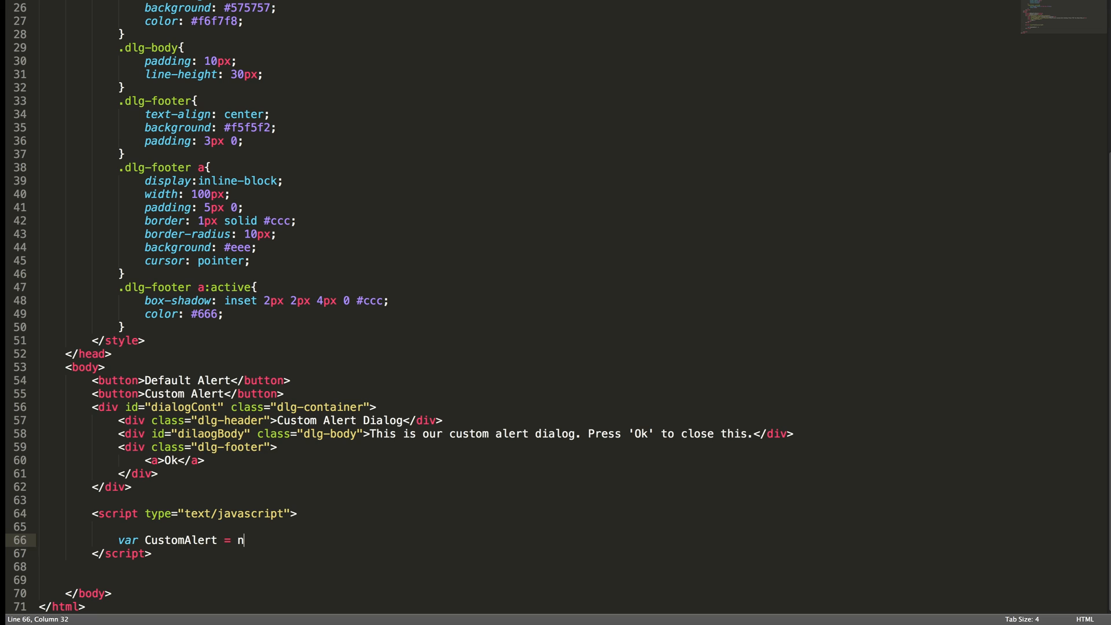
{"action": "type", "text": "ew functio"}
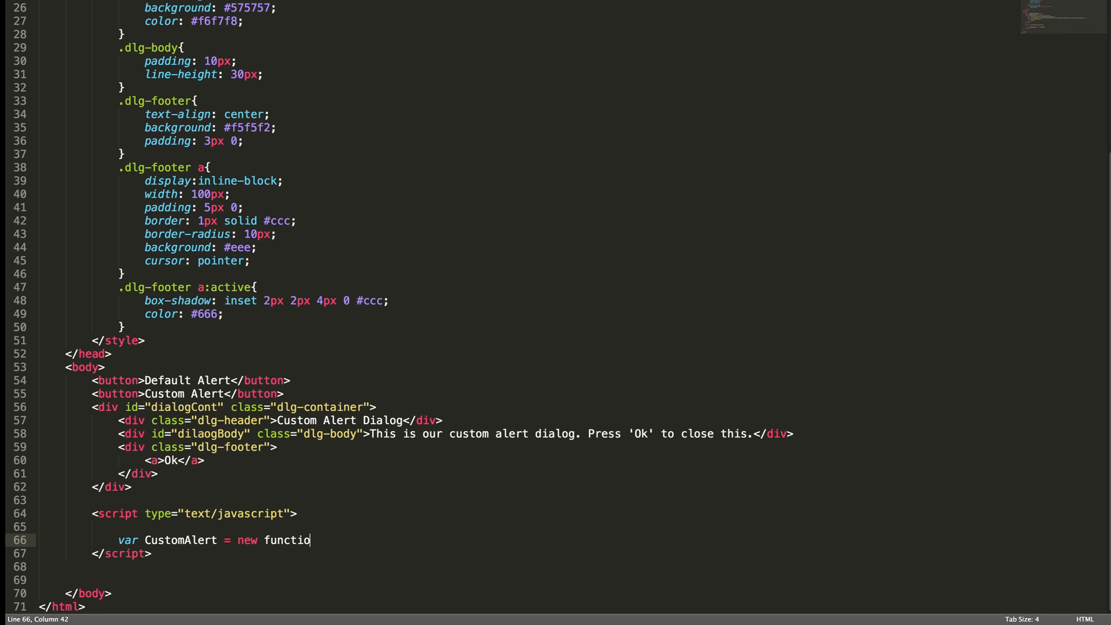
{"action": "type", "text": "n(){"}
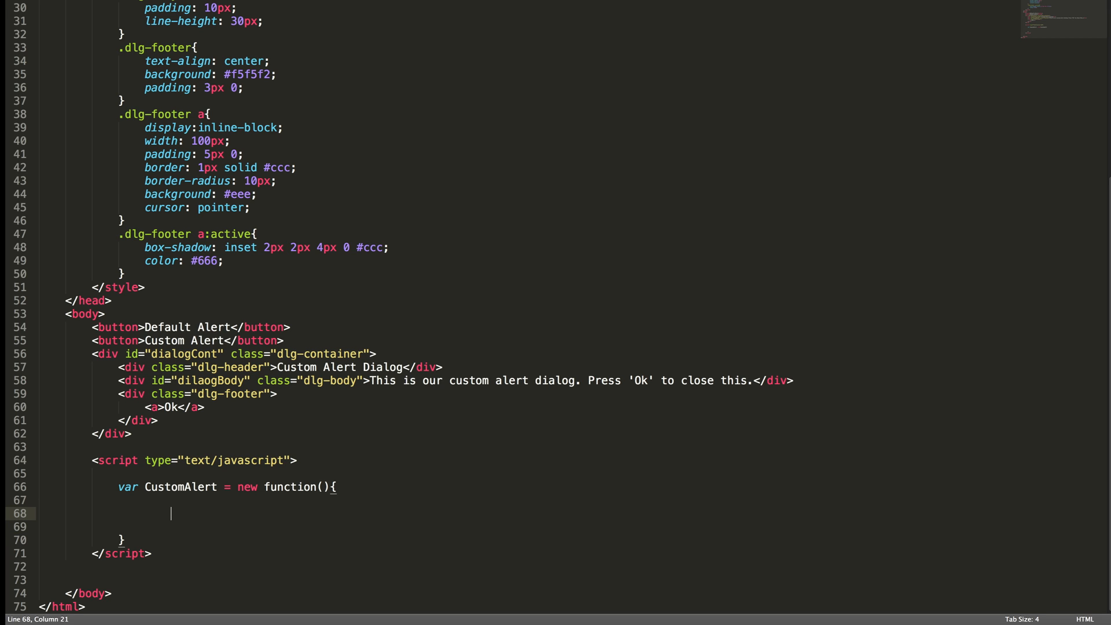
- Add an empty `this.show = function(){ }` and start the `this.close` line below it
{"action": "key", "text": "Backspace"}
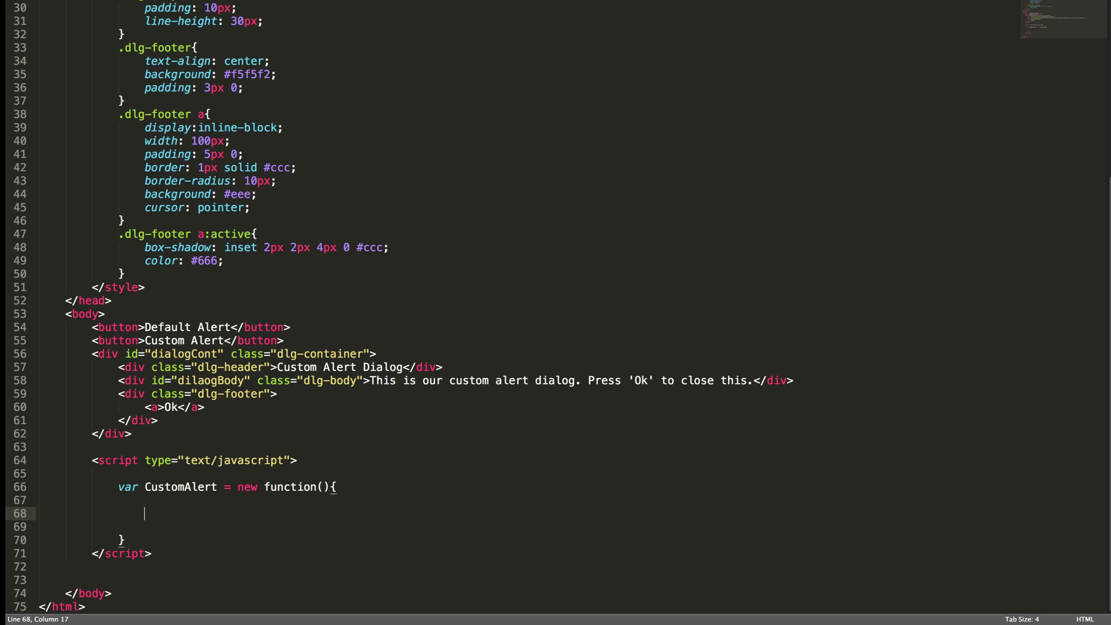
{"action": "type", "text": "this."}
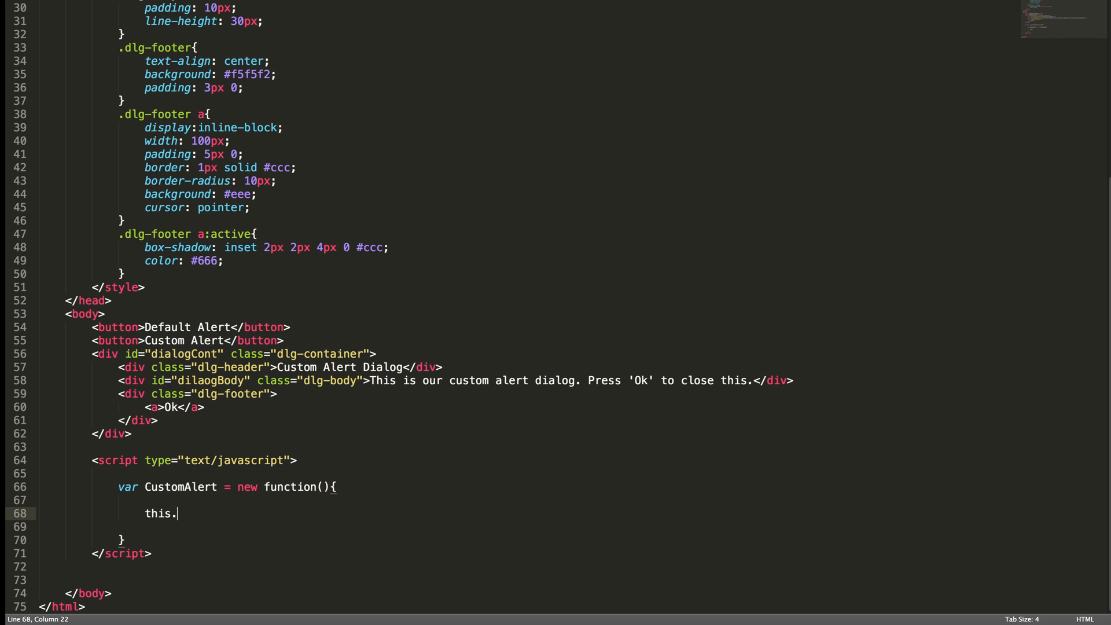
{"action": "type", "text": "show ="}
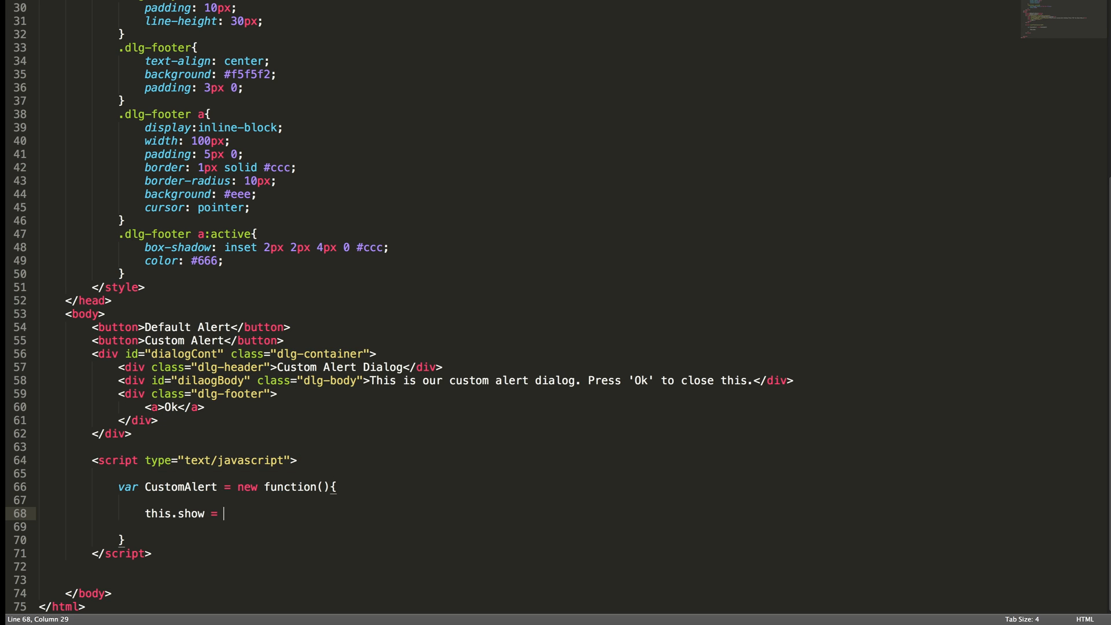
{"action": "type", "text": "function(){"}
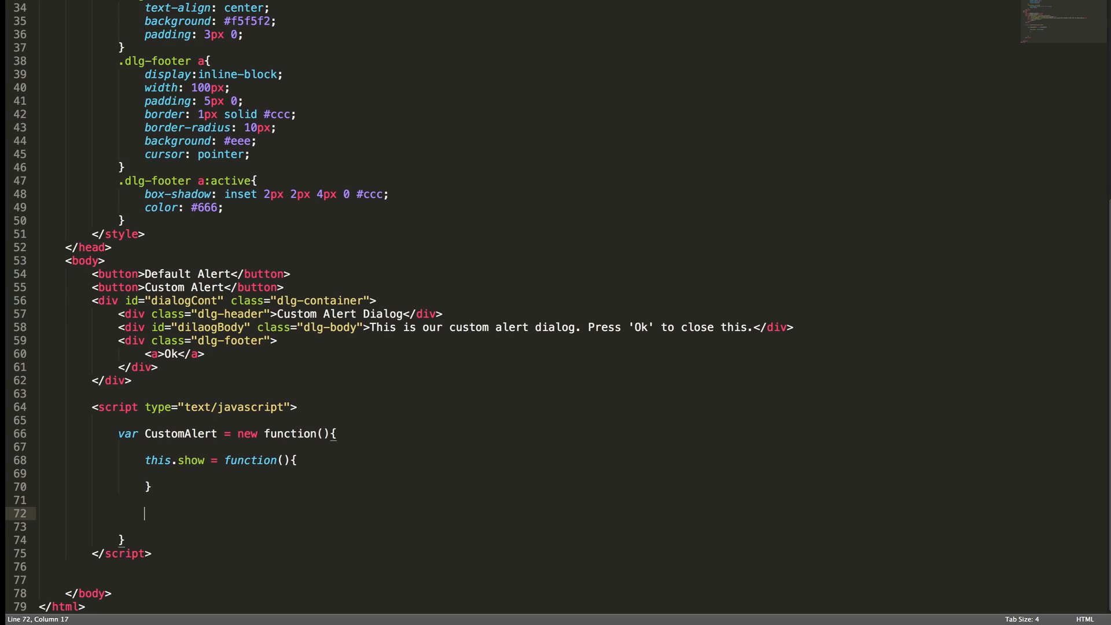
{"action": "type", "text": "this.close ="}
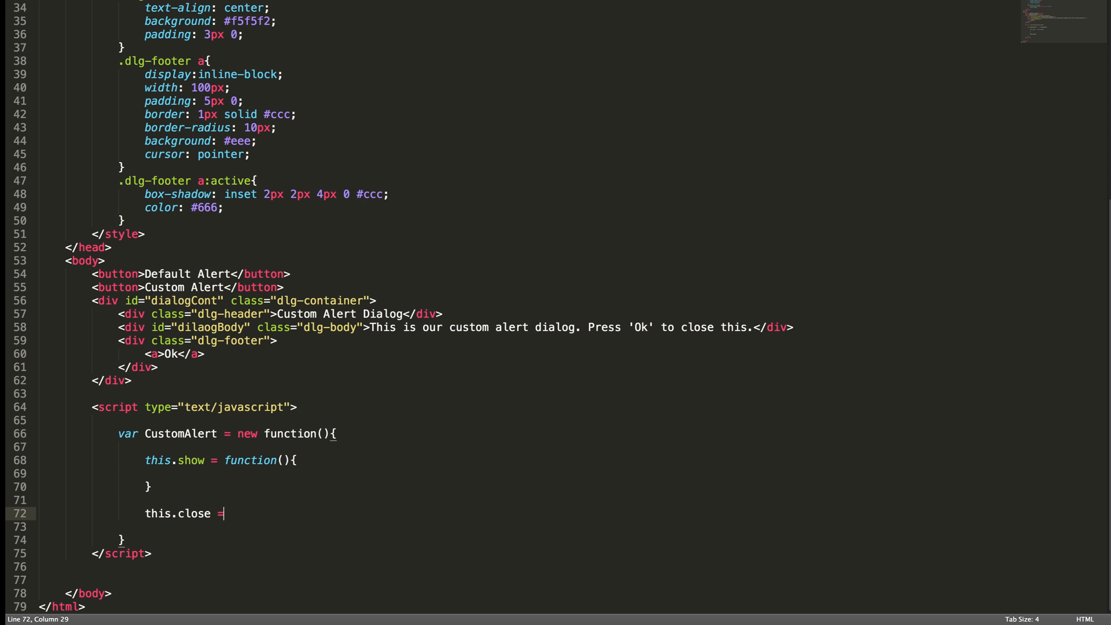
- Finish the empty close function and set `var dlg = document.getElementById('dilaogCont');` in show
{"action": "type", "text": "function(){"}
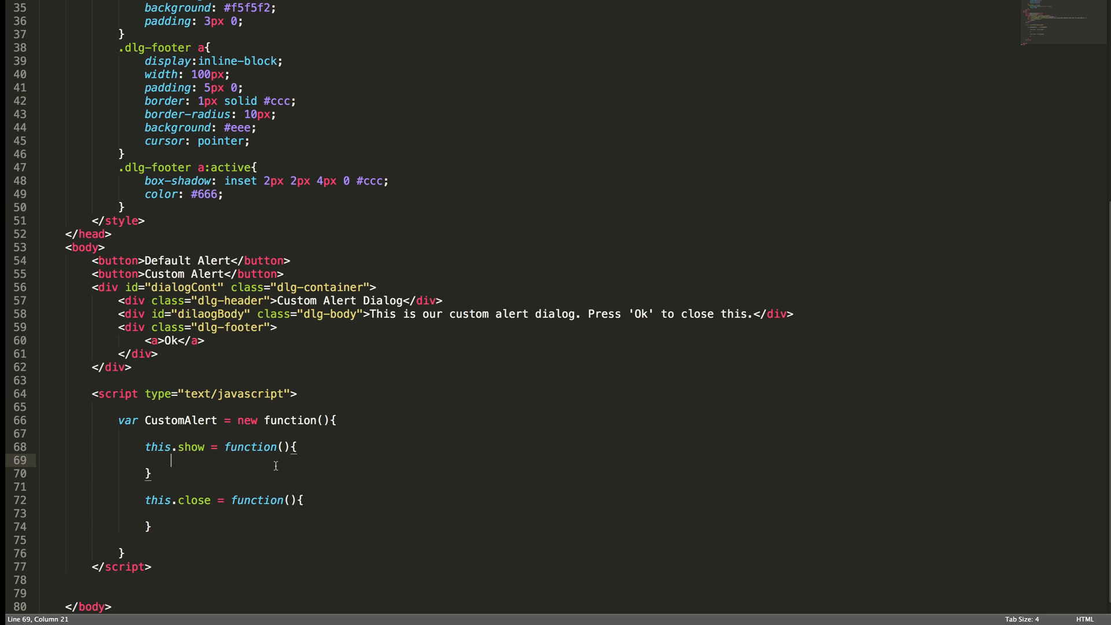
{"action": "type", "text": "var"}
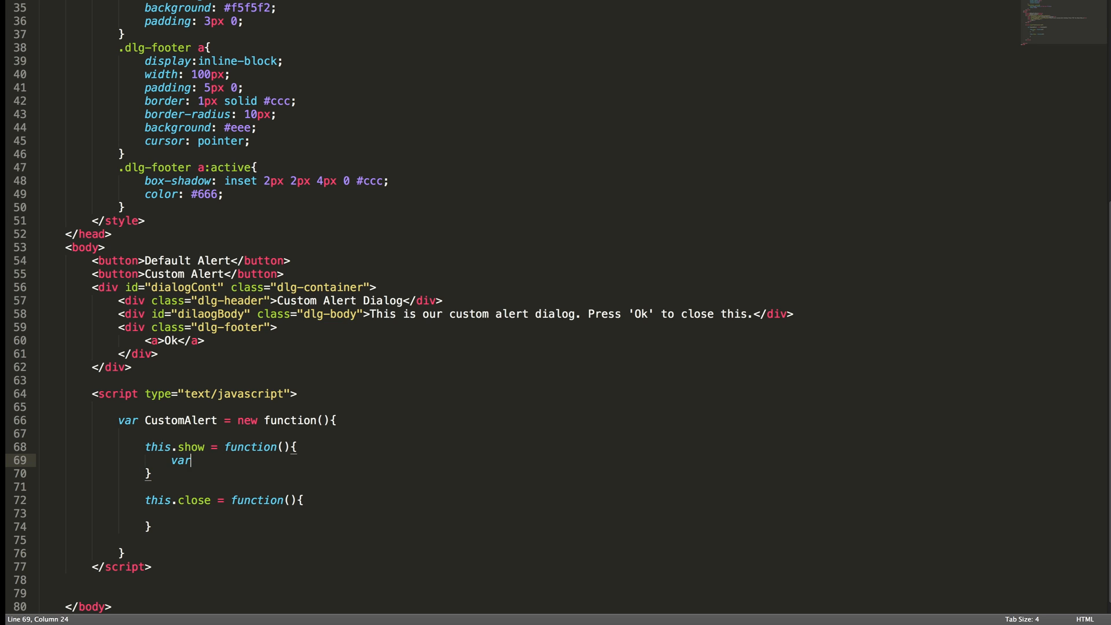
{"action": "type", "text": "dlg ="}
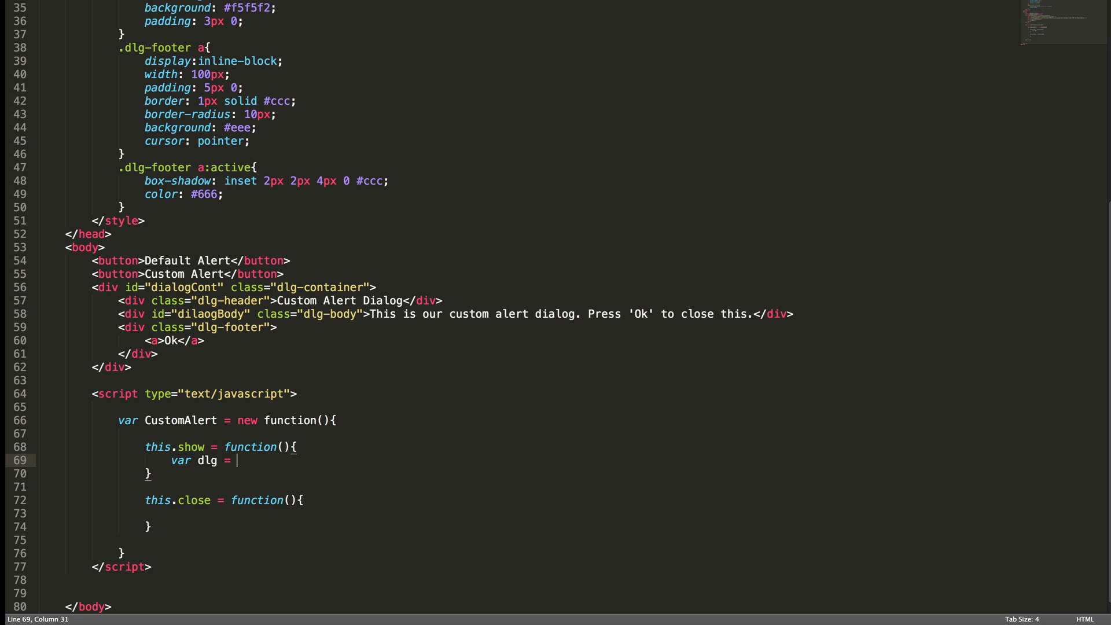
{"action": "type", "text": "document."}
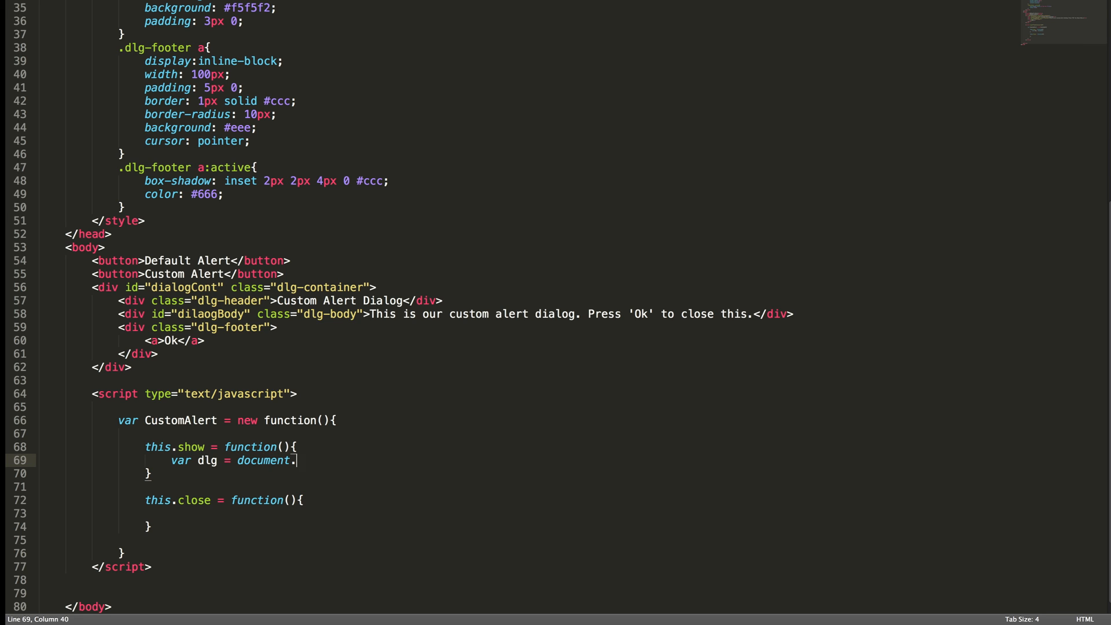
{"action": "type", "text": "getElementsByTagName('')"}
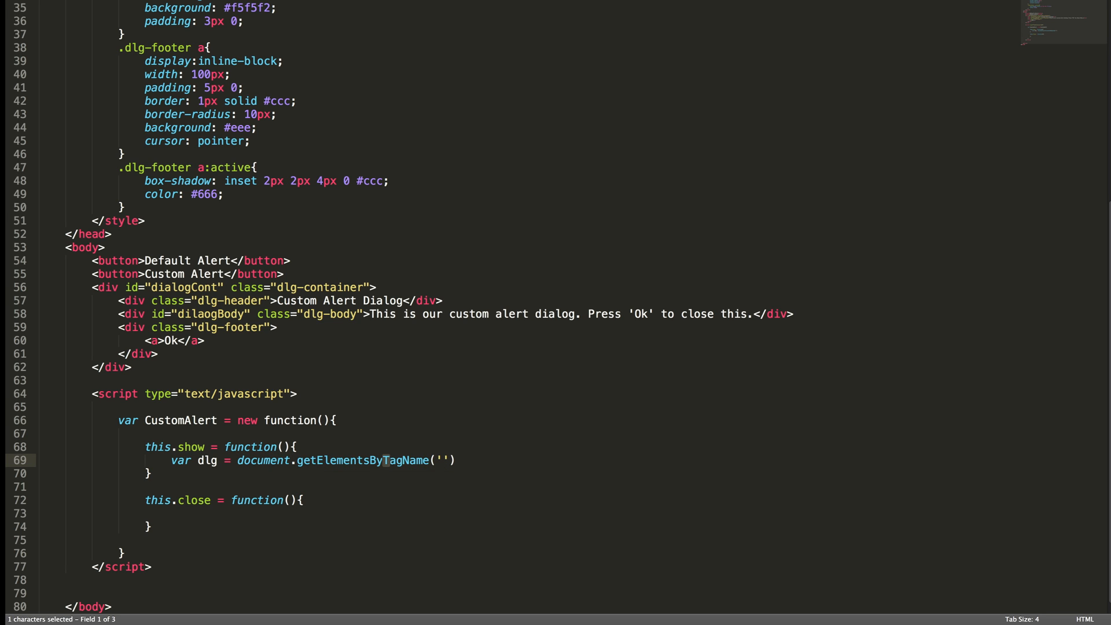
{"action": "type", "text": "getElementById"}
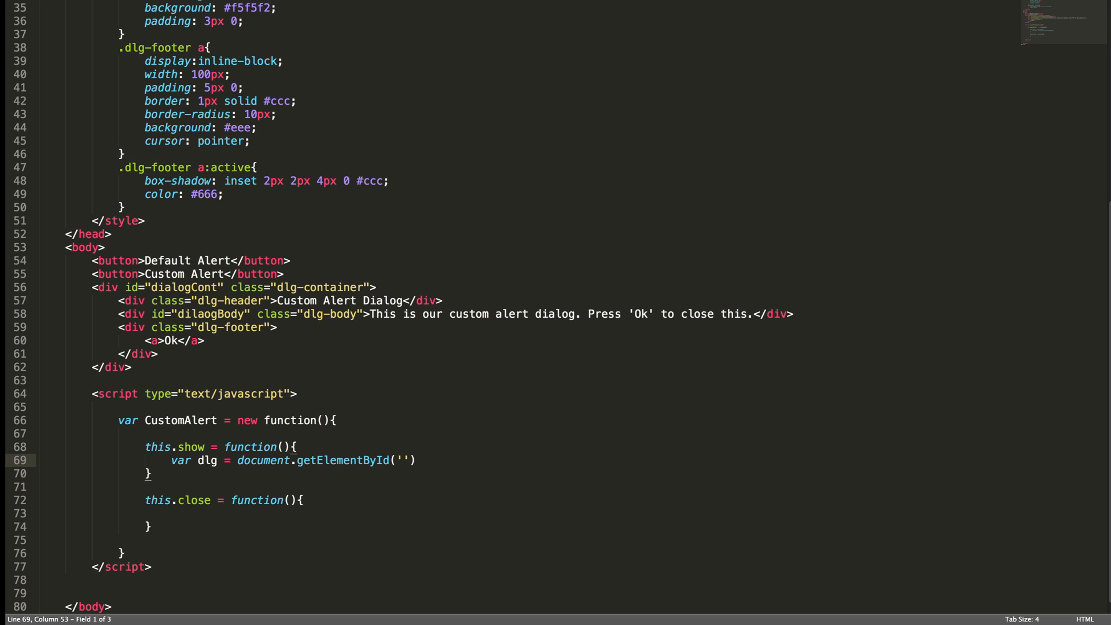
{"action": "type", "text": "dilaogCont"}
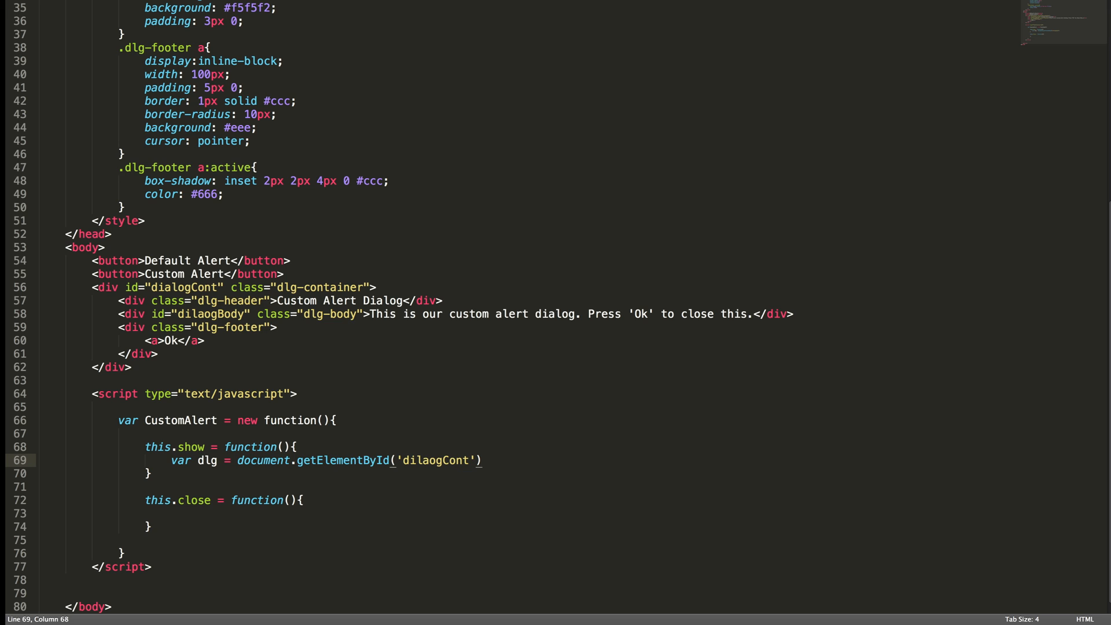
{"action": "type", "text": ";"}
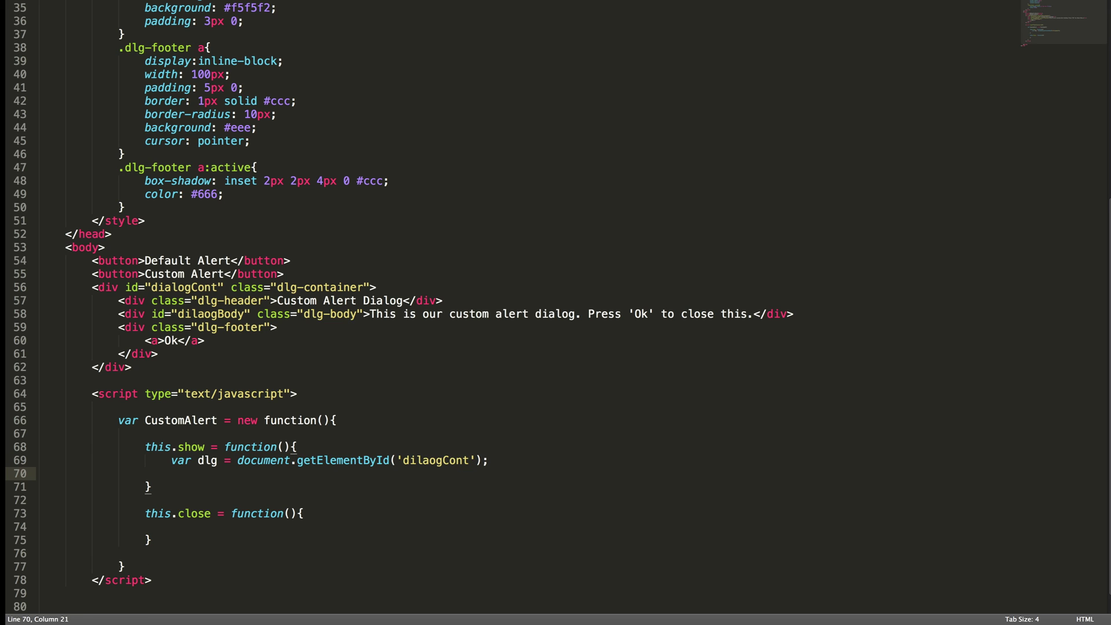
{"action": "type", "text": "var dlgBody ="}
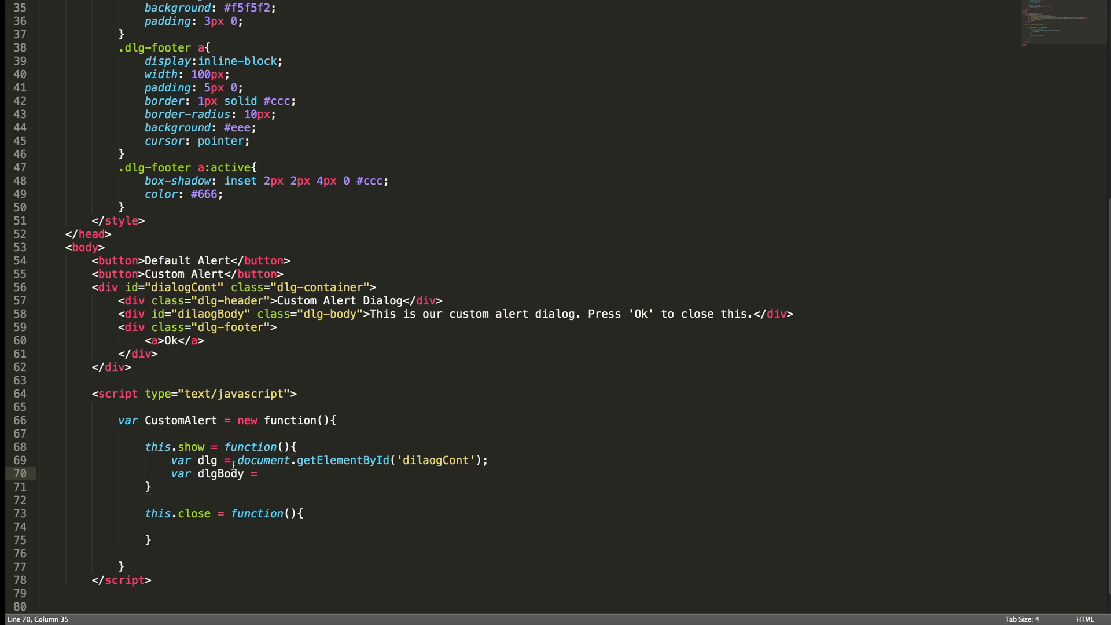
- Write `var dlgBody = dlg.querySelector('#dialogBody')` in the show function
{"action": "double_click", "coordinate": [205, 461]}
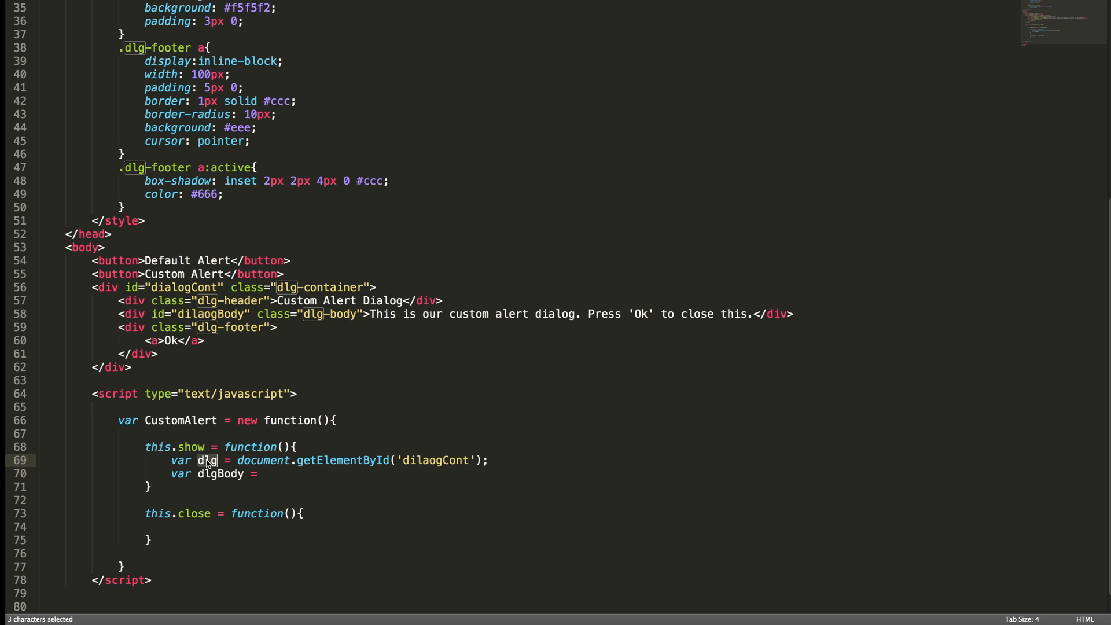
{"action": "left_click", "coordinate": [262, 473]}
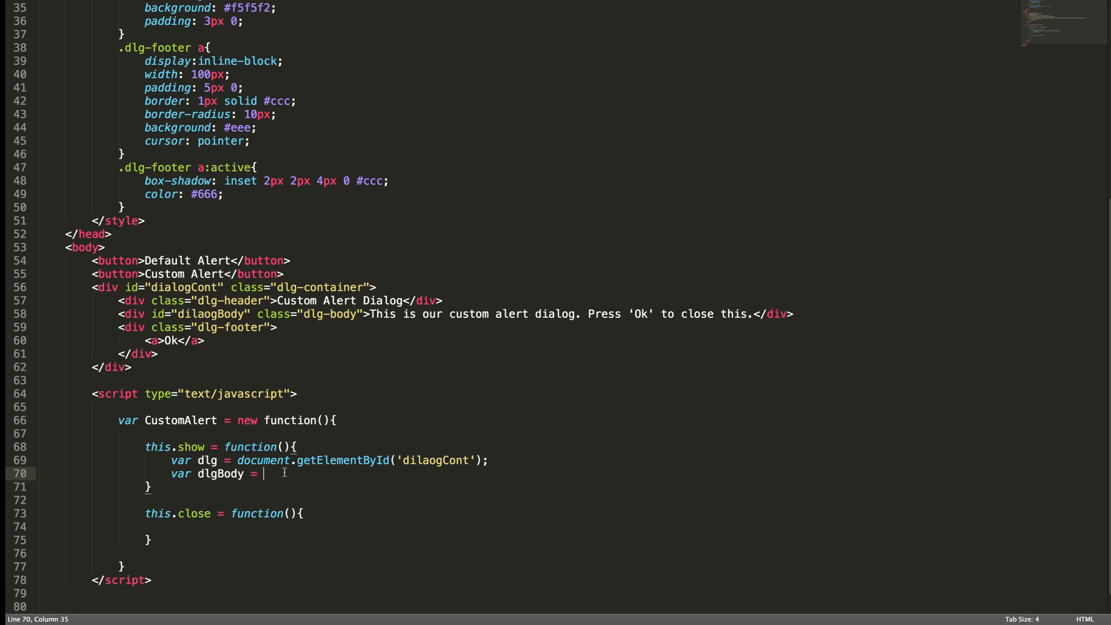
{"action": "type", "text": "dlg"}
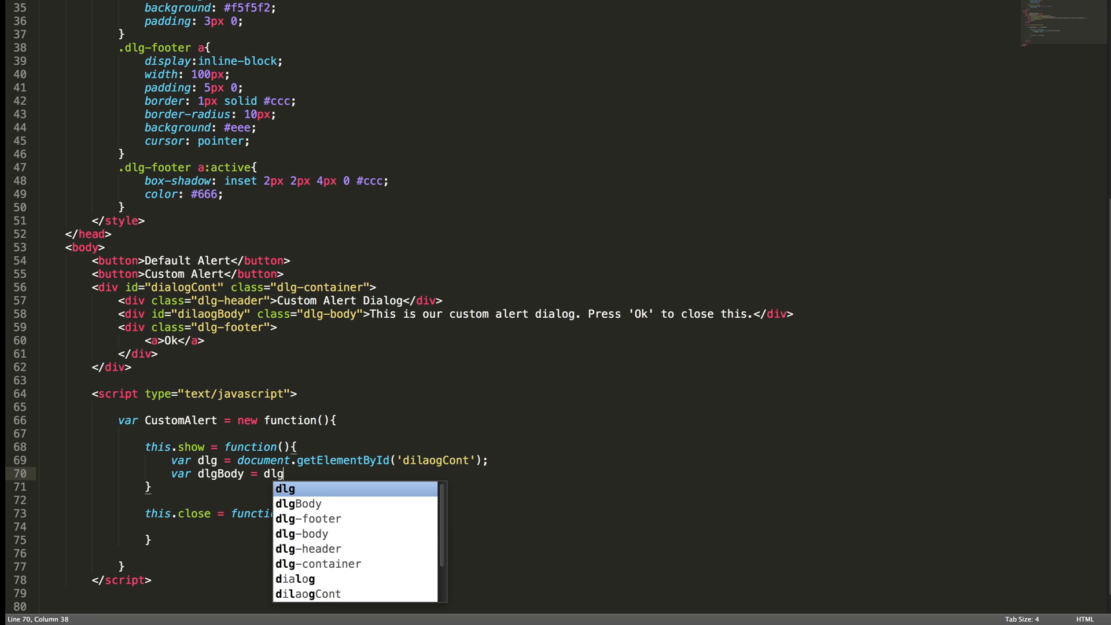
{"action": "type", "text": ".qu"}
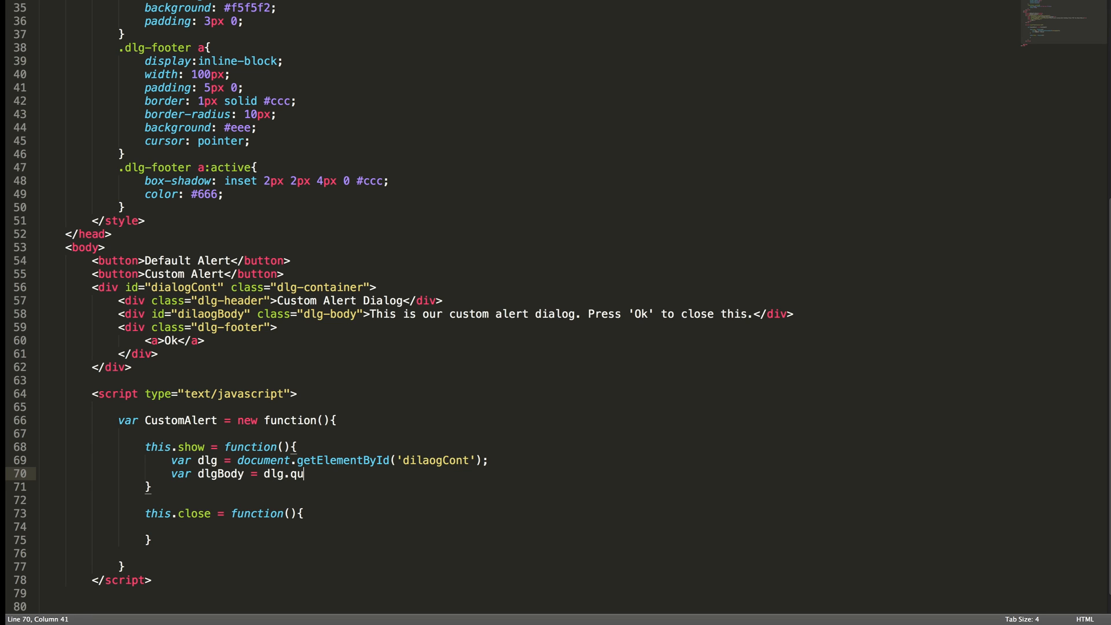
{"action": "type", "text": "erySelector("}
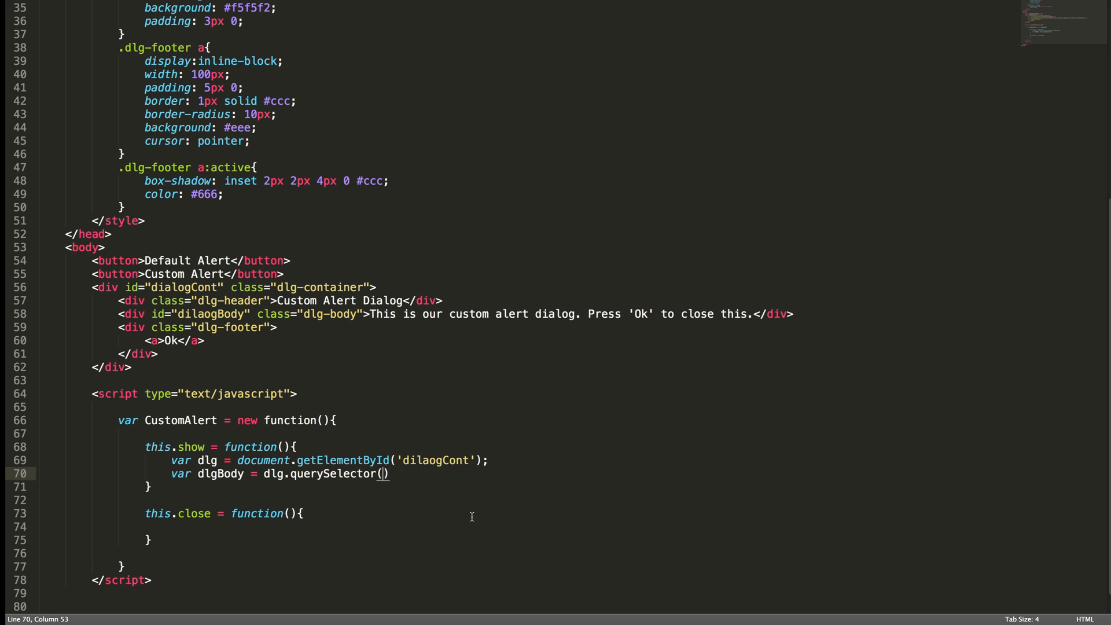
{"action": "type", "text": "'"}
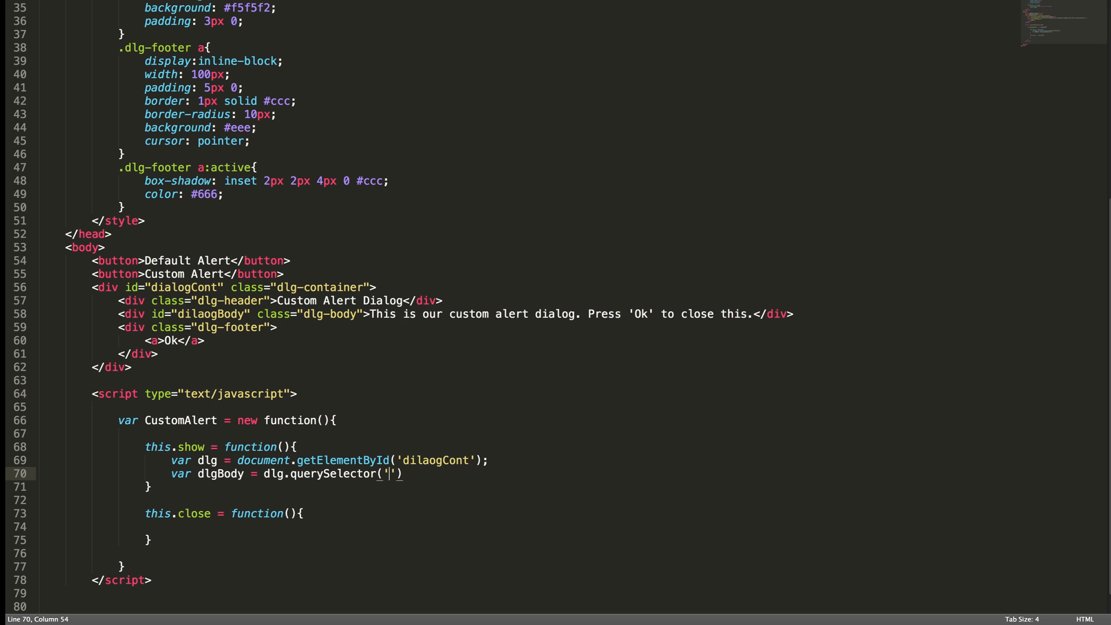
{"action": "type", "text": "#"}
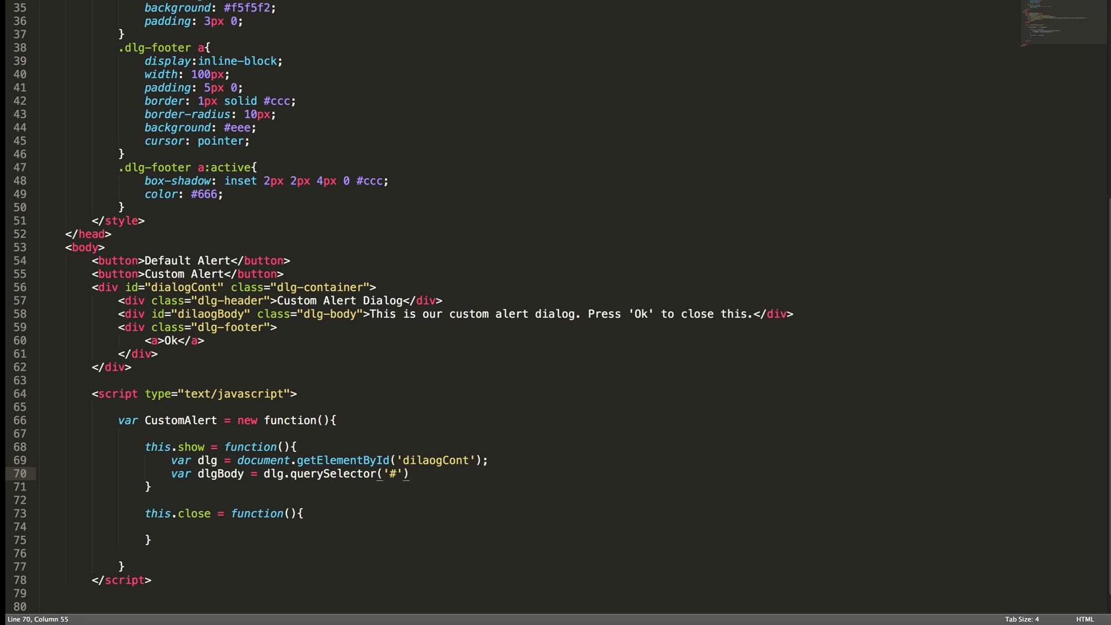
{"action": "type", "text": "dialogBod"}
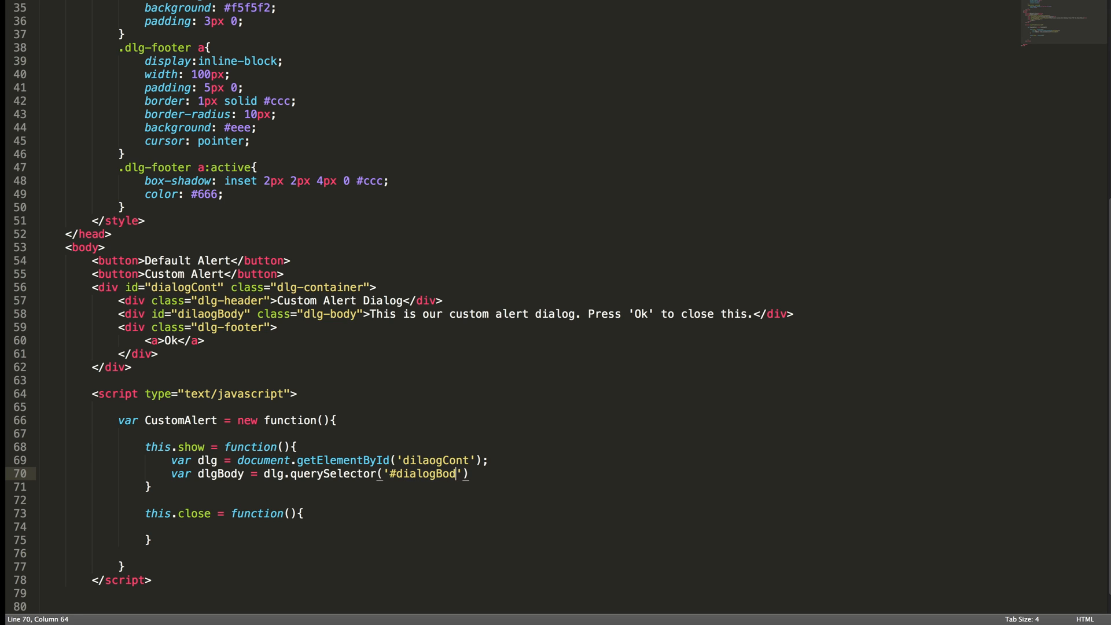
- Close the dlgBody lookup with a semicolon and scroll down toward the closing body tag
{"action": "type", "text": "y"}
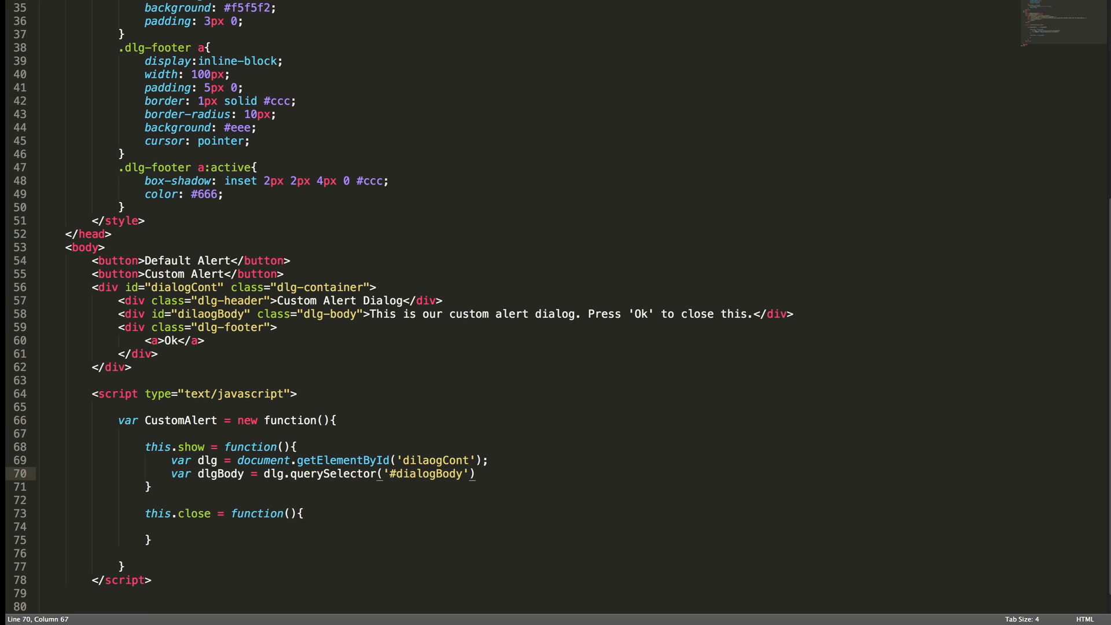
{"action": "type", "text": ";"}
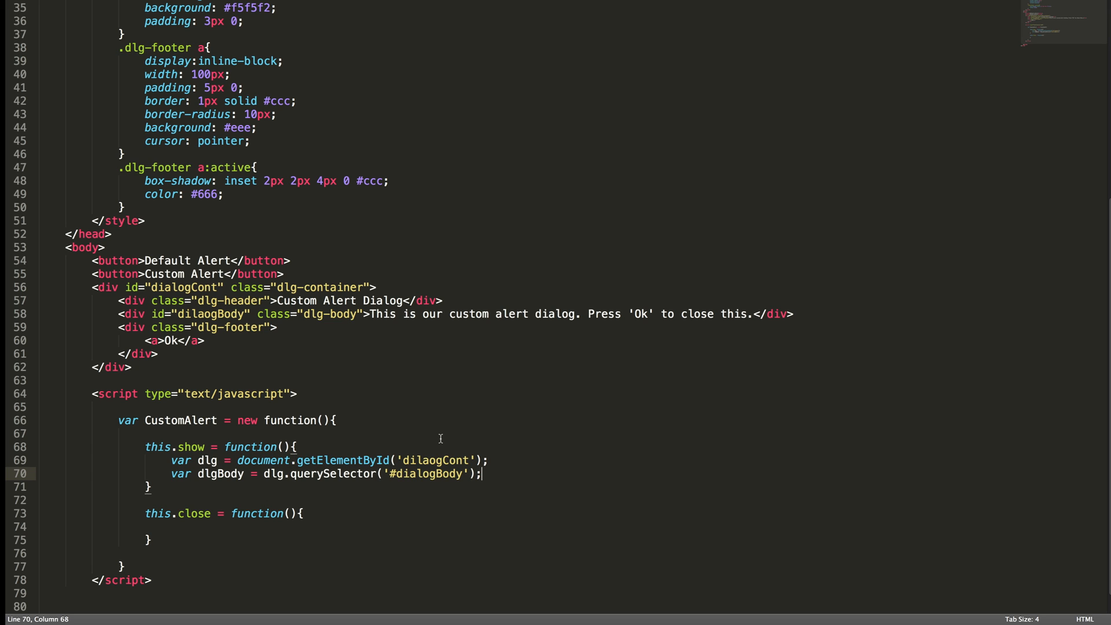
{"action": "scroll", "scroll_direction": "down", "scroll_amount": 3}
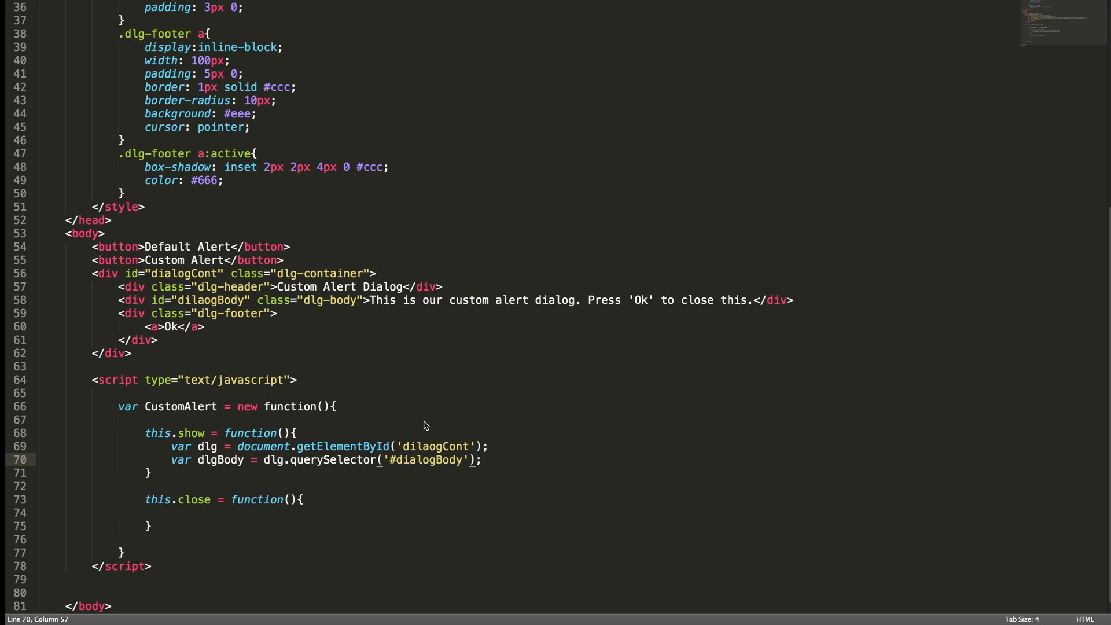
{"action": "mouse_move", "coordinate": [406, 453]}
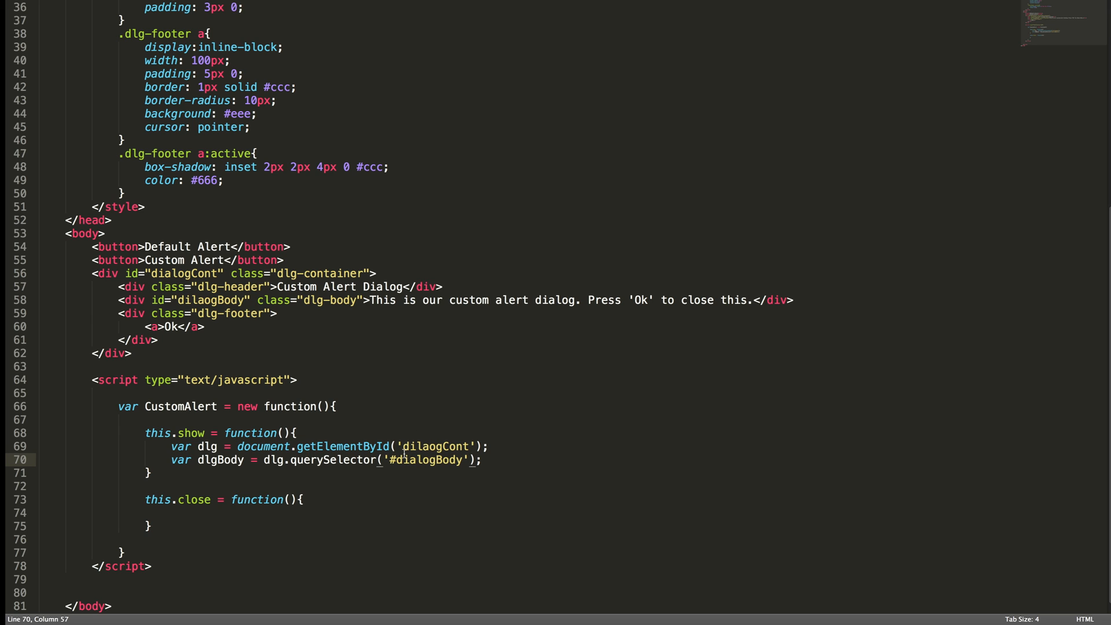
{"action": "mouse_move", "coordinate": [384, 467]}
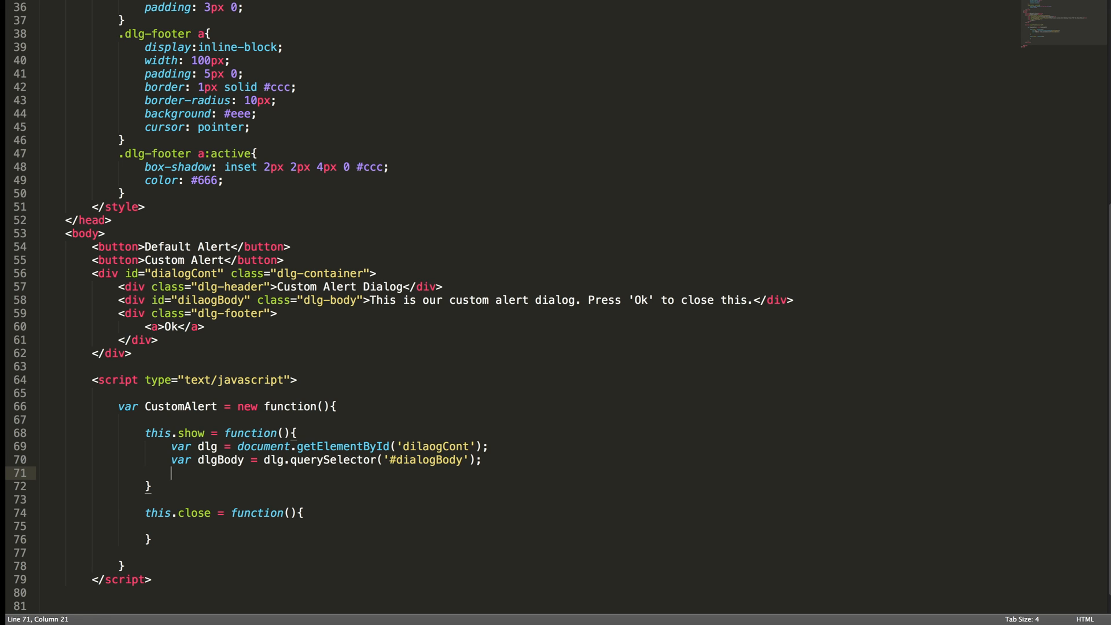
- Type `dlg.style.top =` in show, checking the .dlg-container `top: -30%` rule
{"action": "type", "text": "dl"}
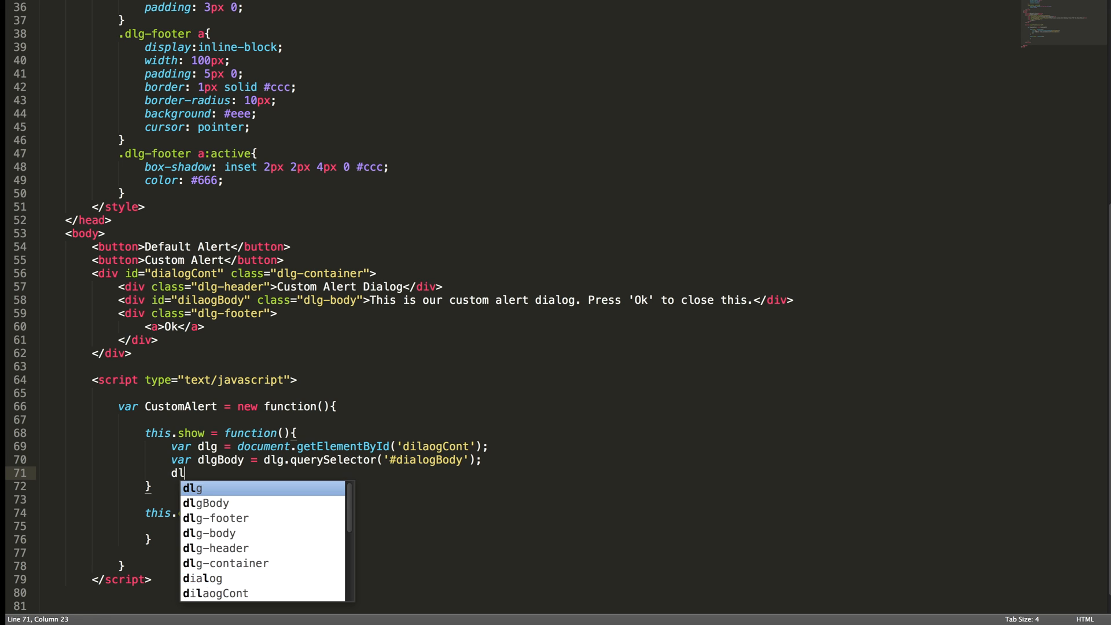
{"action": "type", "text": ".style."}
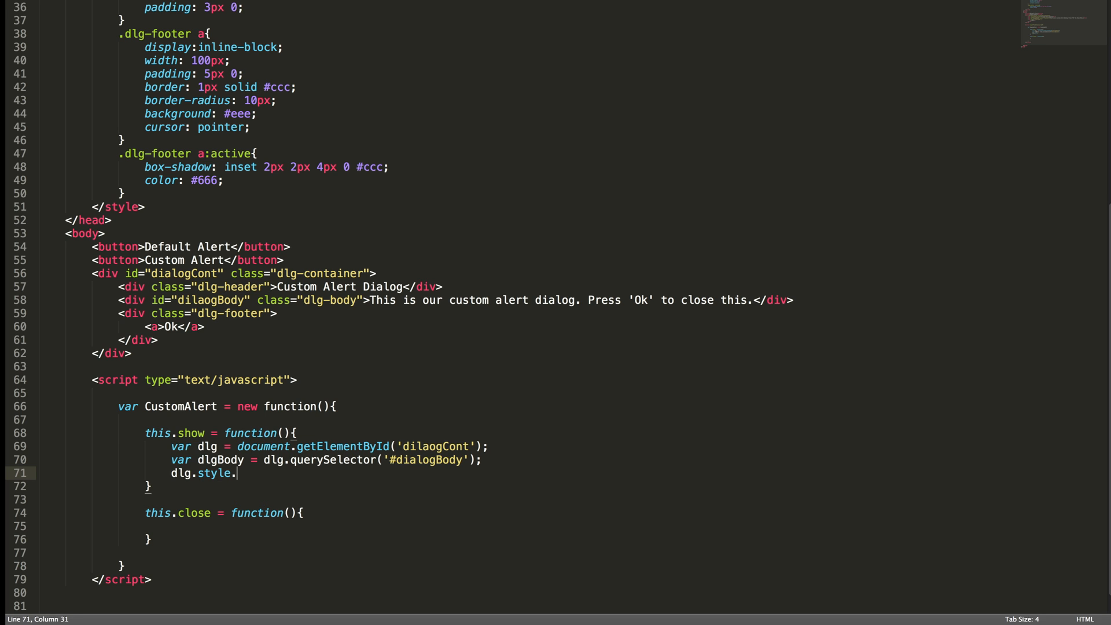
{"action": "type", "text": "top"}
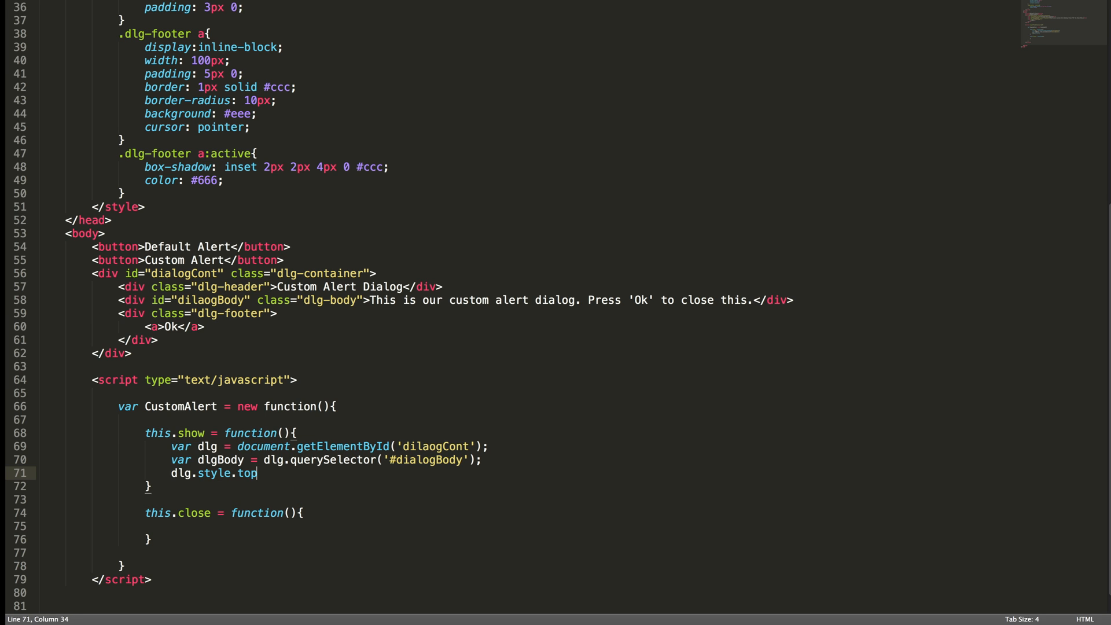
{"action": "type", "text": "="}
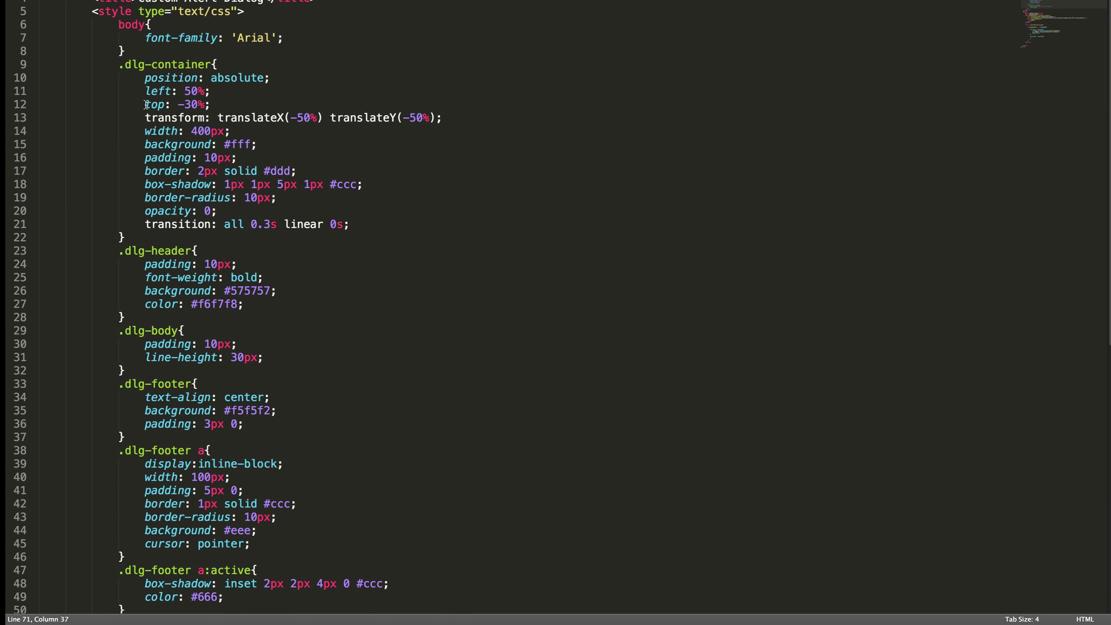
{"action": "left_click_drag", "start_coordinate": [144, 105], "coordinate": [206, 104]}
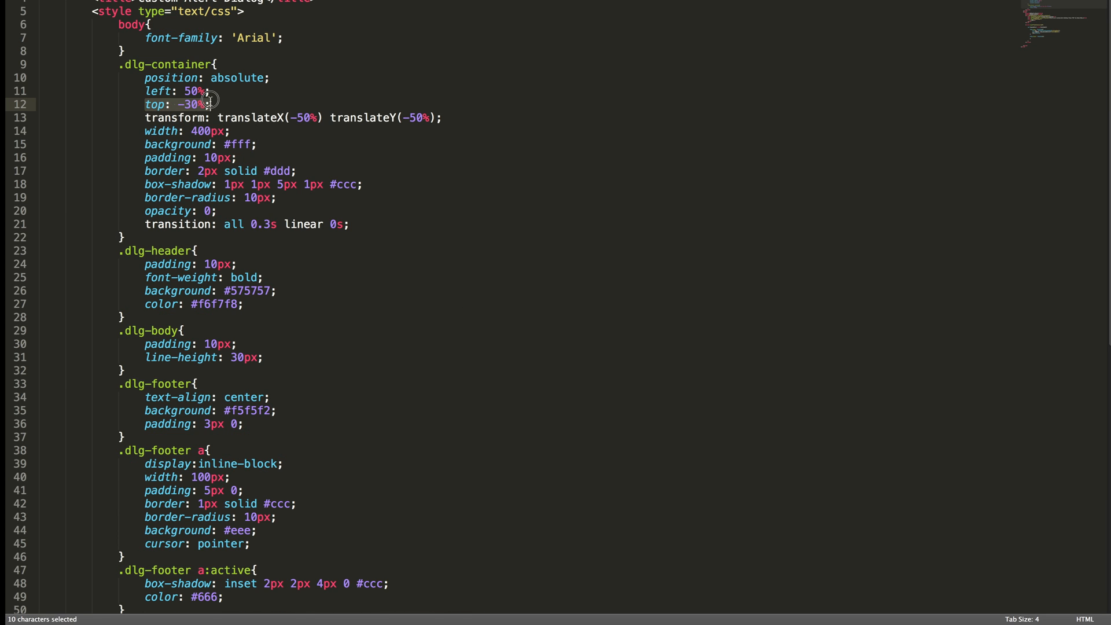
{"action": "mouse_move", "coordinate": [218, 103]}
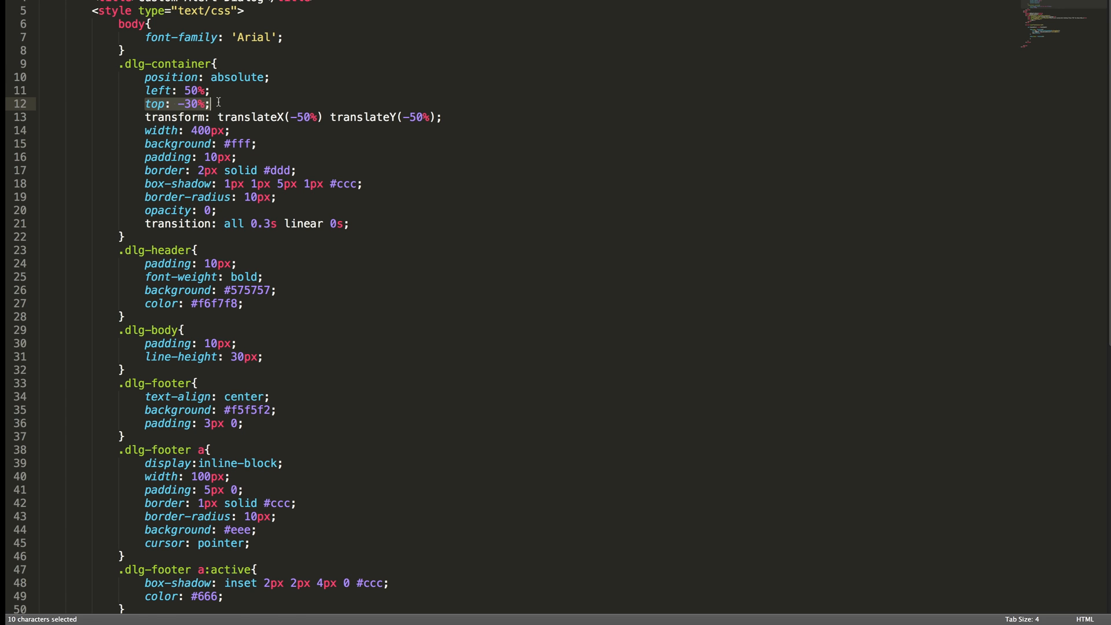
{"action": "scroll", "scroll_direction": "down", "scroll_amount": 3}
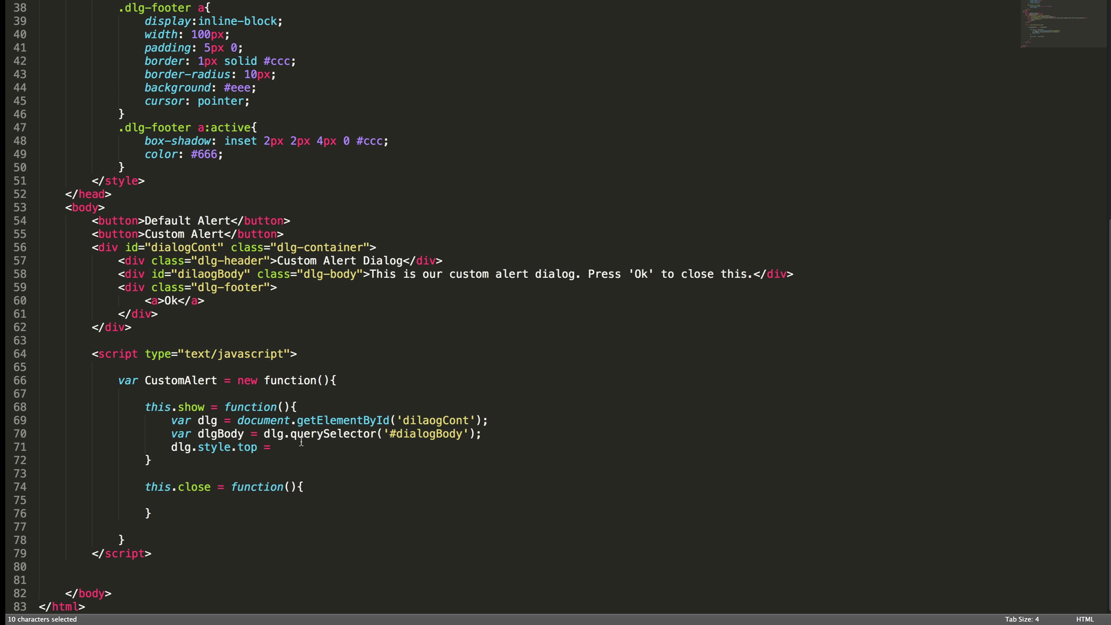
- Set the dialog's top to '30%' and its opacity to 1 in show
{"action": "left_click", "coordinate": [289, 447]}
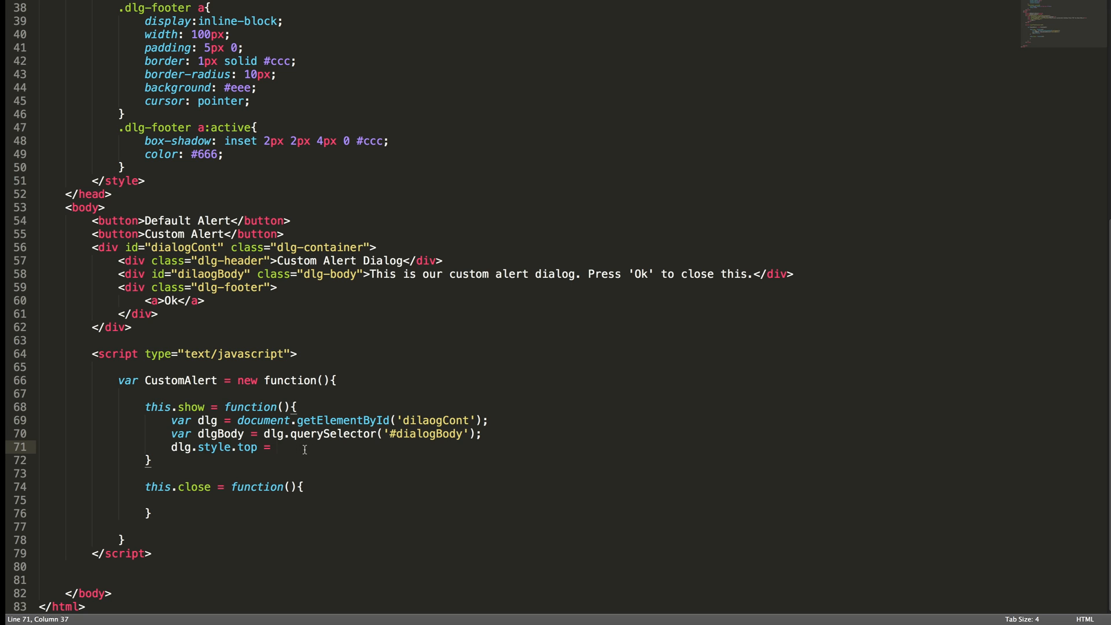
{"action": "type", "text": "'30'"}
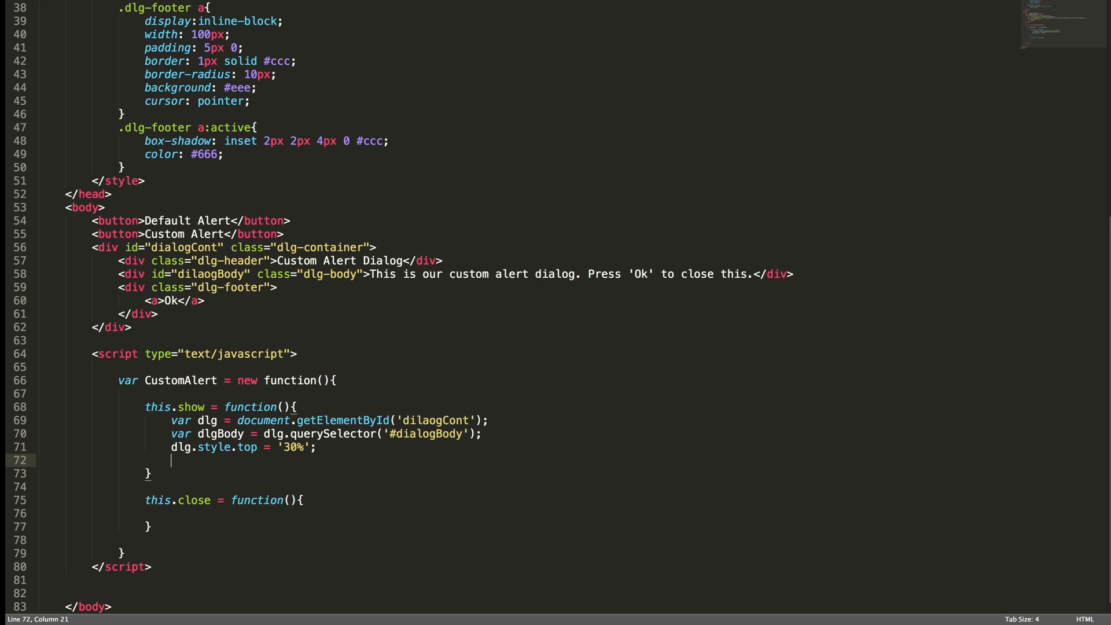
{"action": "type", "text": "dlg.style."}
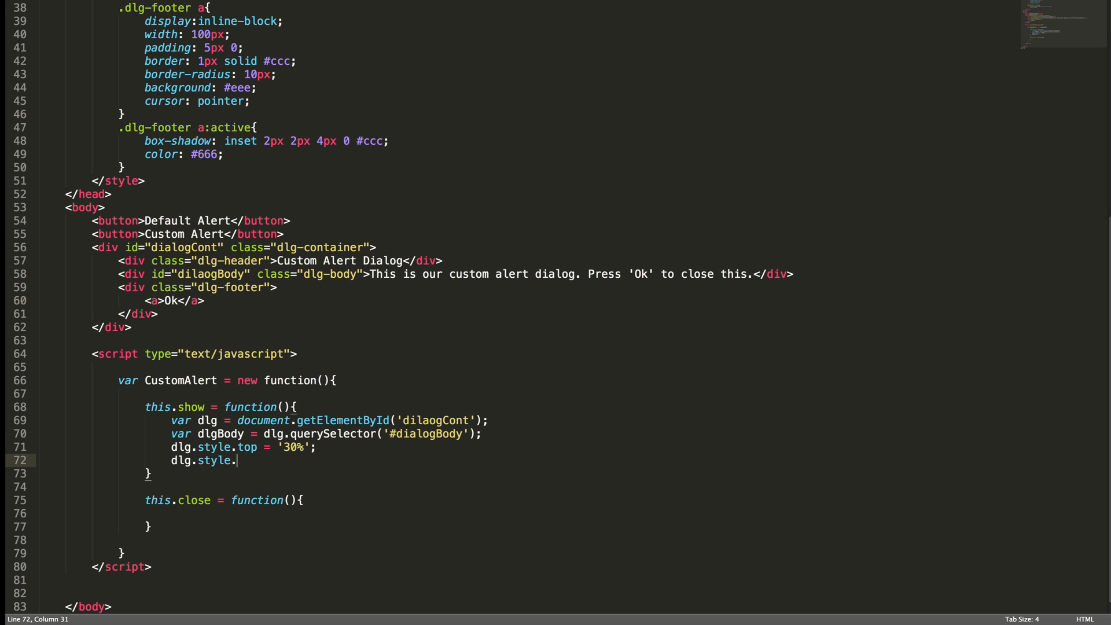
{"action": "type", "text": "opacity = 1;"}
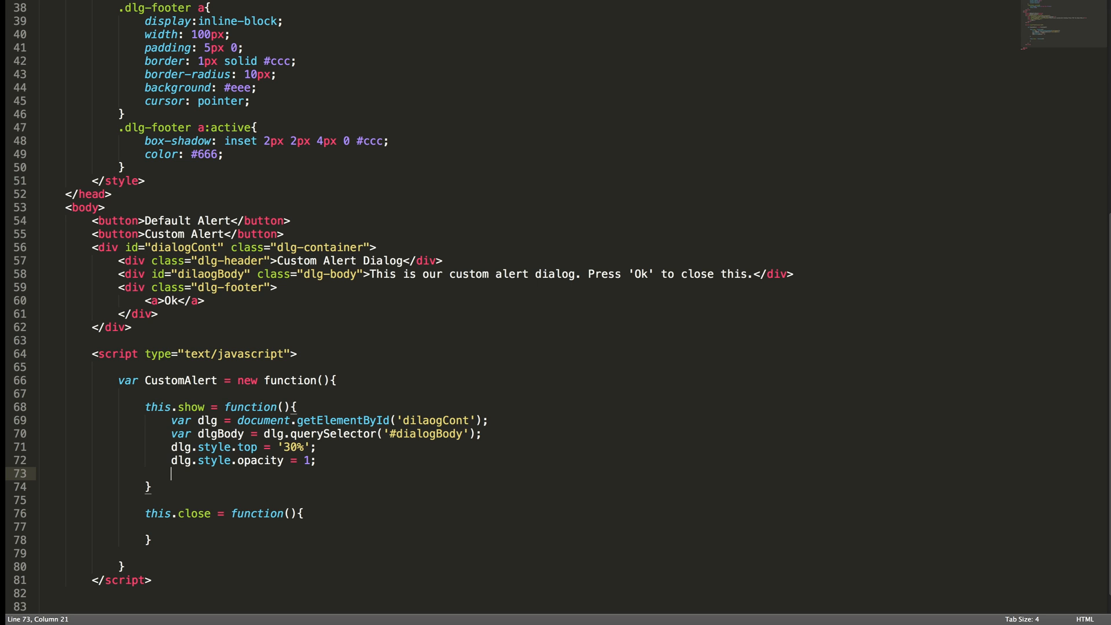
- Set `dlgBody.textContent = msg`, add a msg parameter, and go to the hard-coded message
{"action": "type", "text": "dlg"}
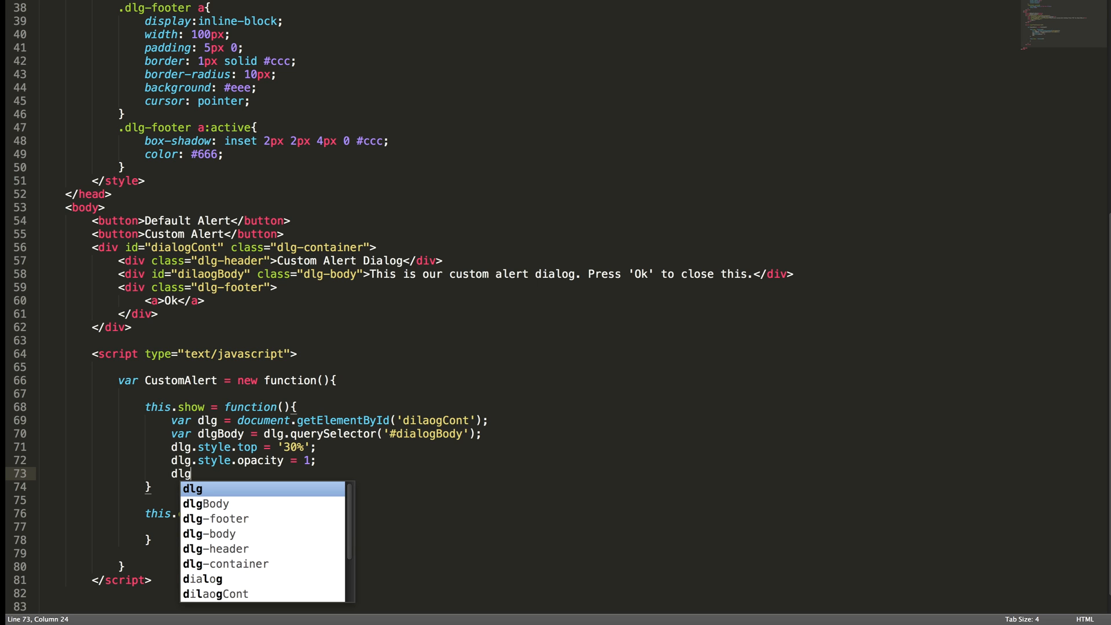
{"action": "type", "text": "Body"}
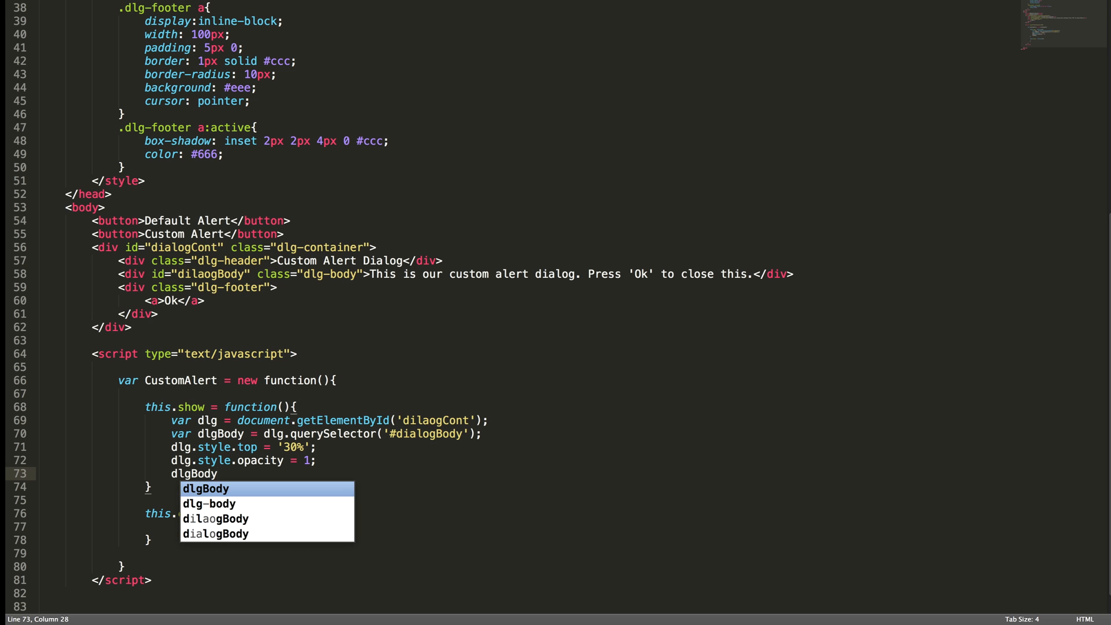
{"action": "type", "text": ".tex"}
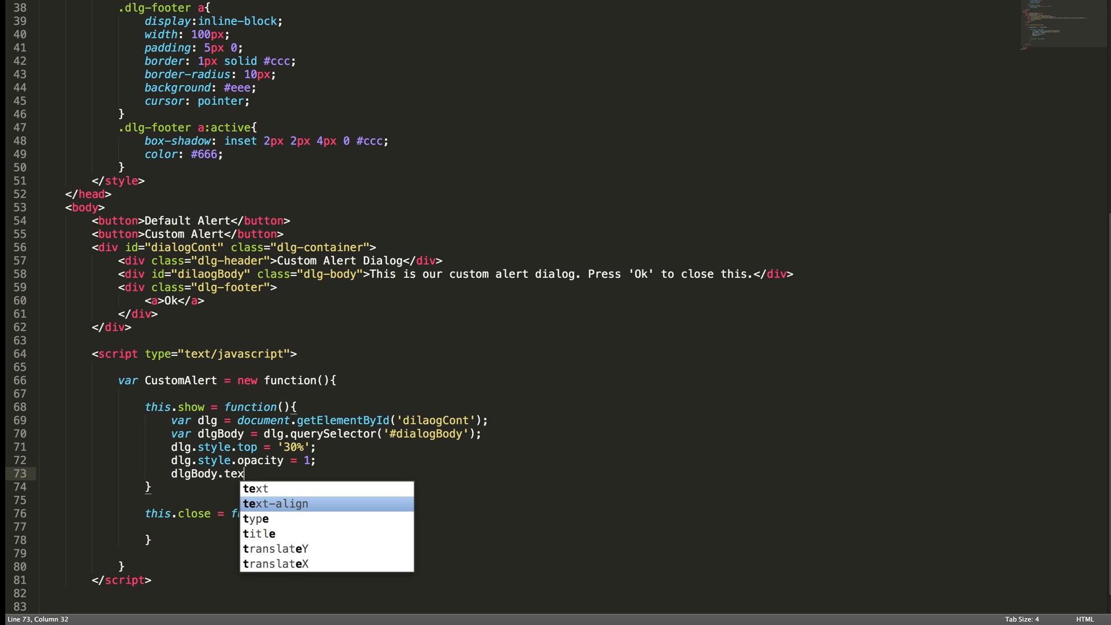
{"action": "type", "text": "tCon"}
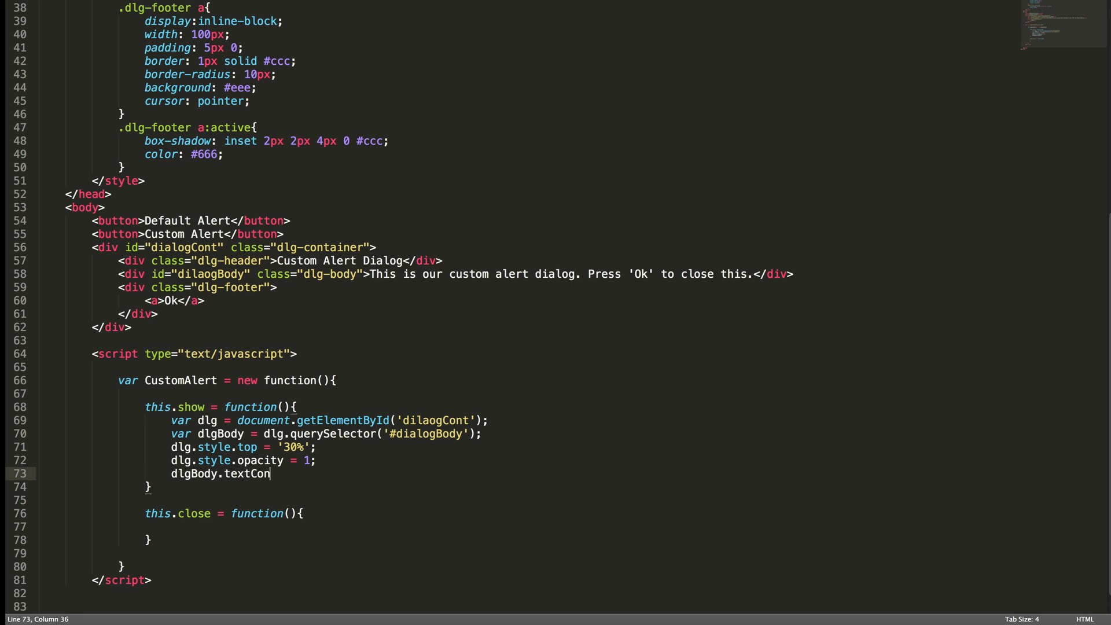
{"action": "type", "text": "tent = msg;"}
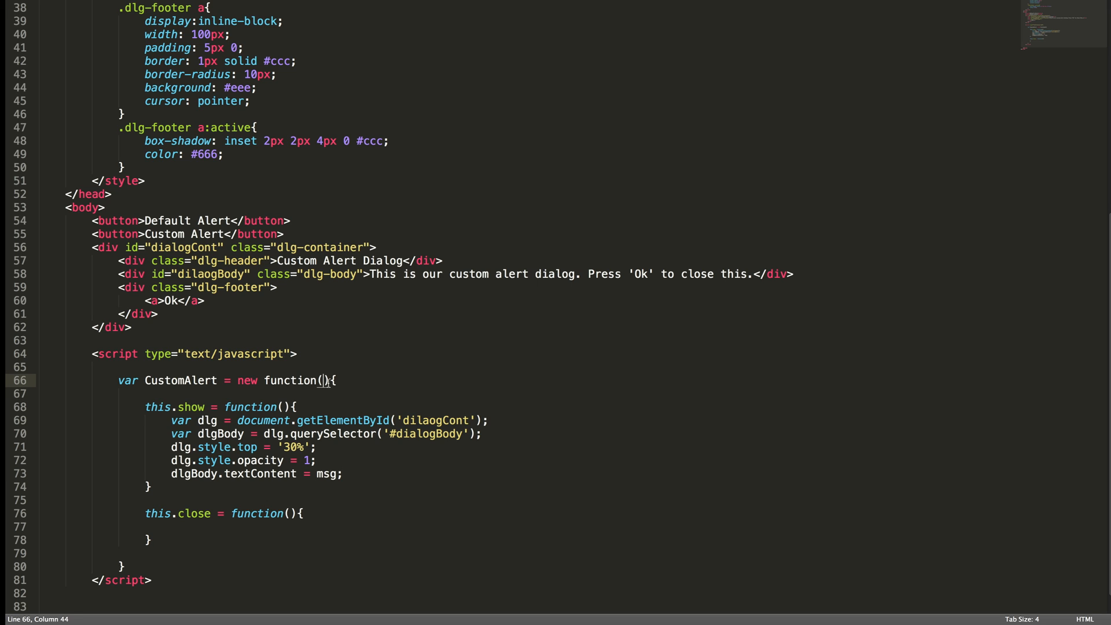
{"action": "type", "text": "msg"}
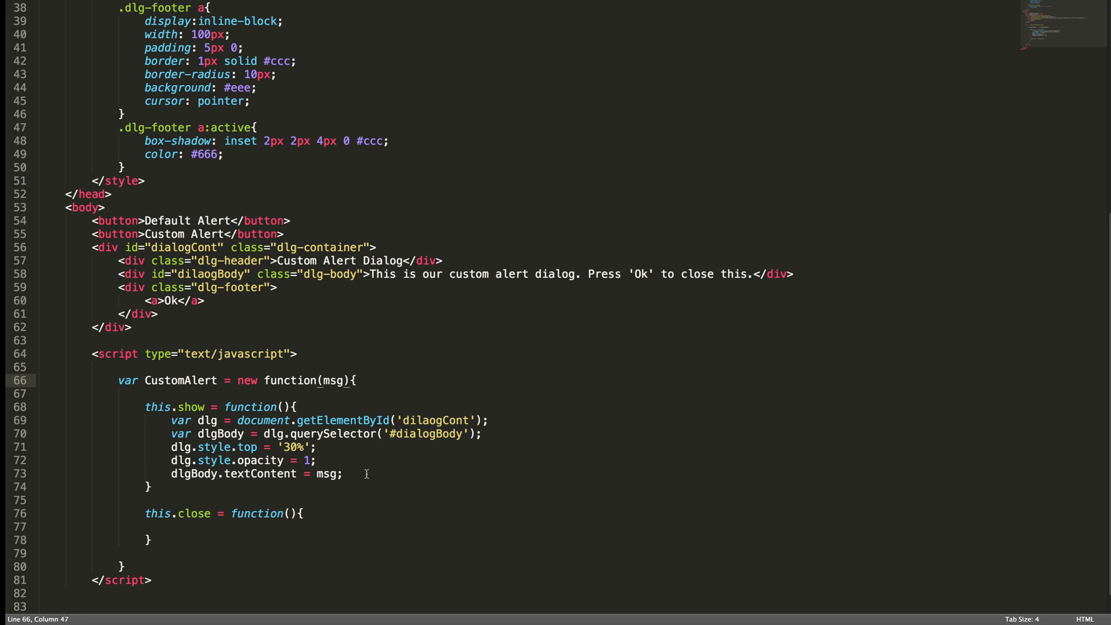
{"action": "left_click", "coordinate": [344, 474]}
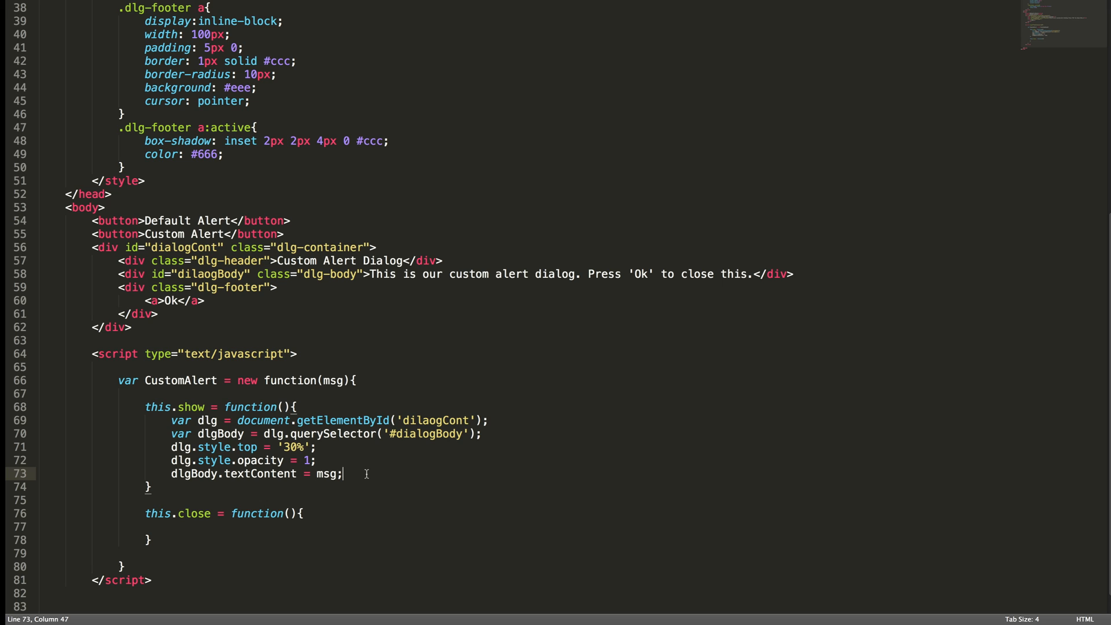
{"action": "left_click", "coordinate": [372, 274]}
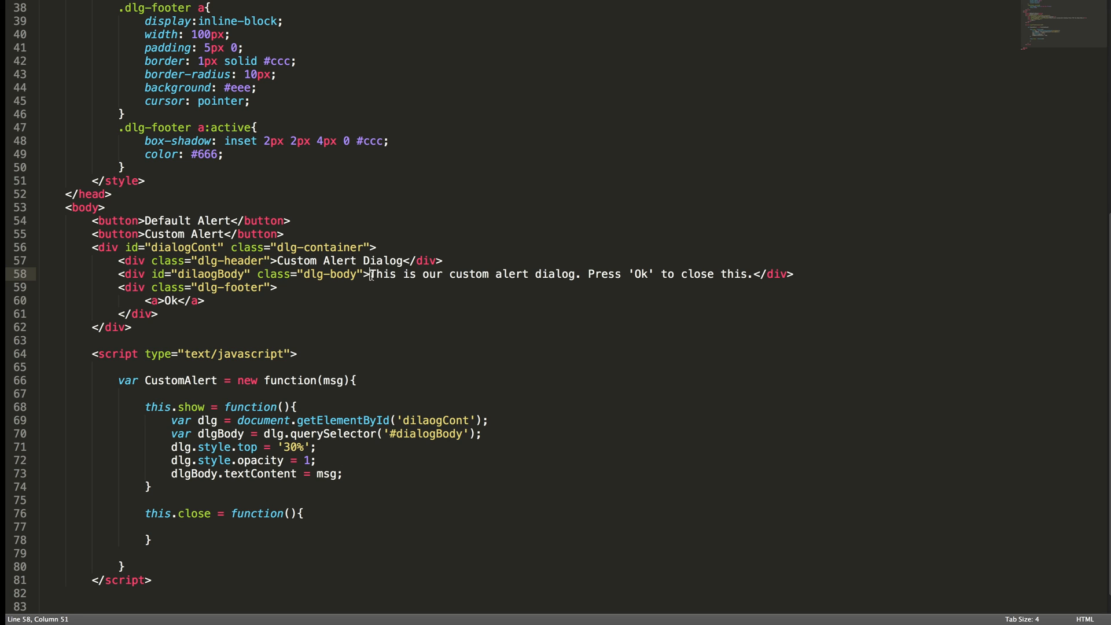
{"action": "mouse_move", "coordinate": [752, 273]}
{"action": "type", "text": " d"}
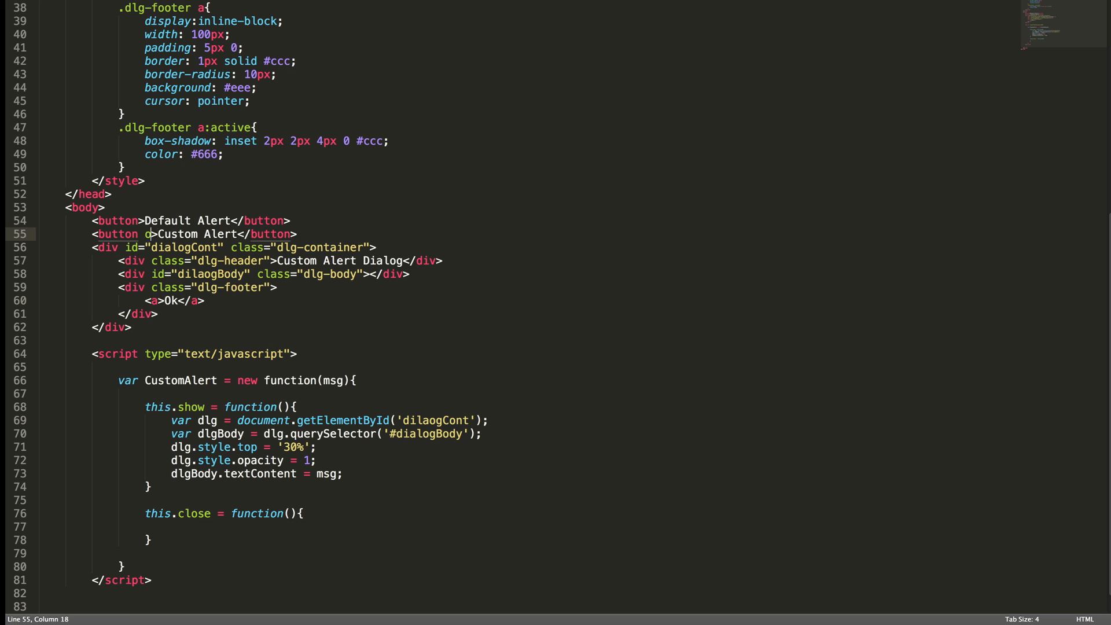
- Give the custom button a CustomAlert onclick with message 'This is our custom alert dialog. Press 'Ok' to close this.'
{"action": "type", "text": "onclick=\"\""}
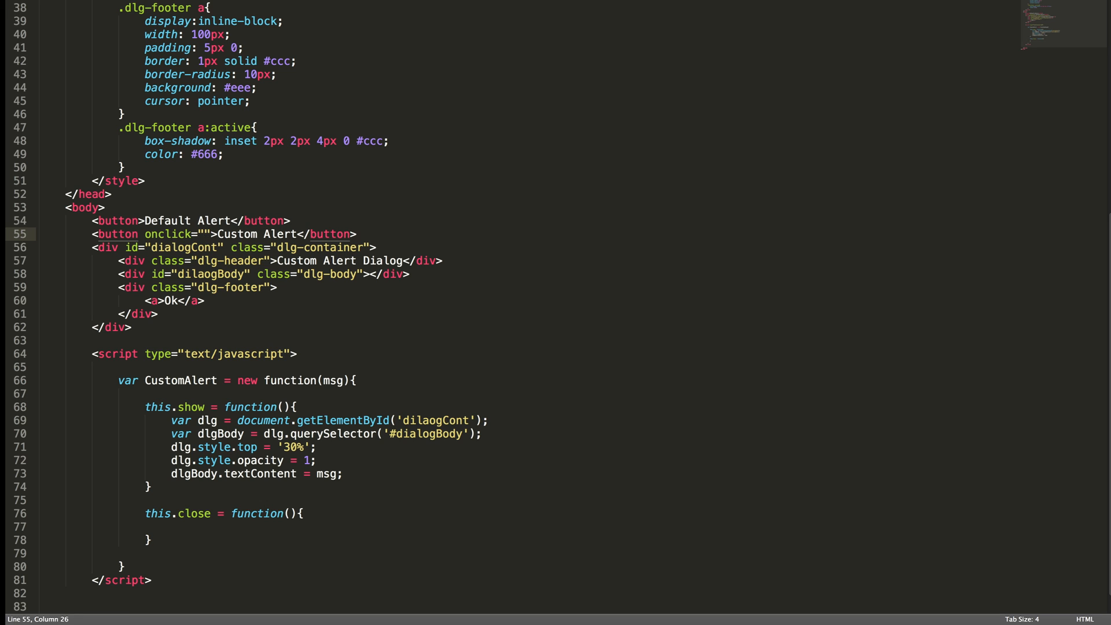
{"action": "type", "text": "CustomA"}
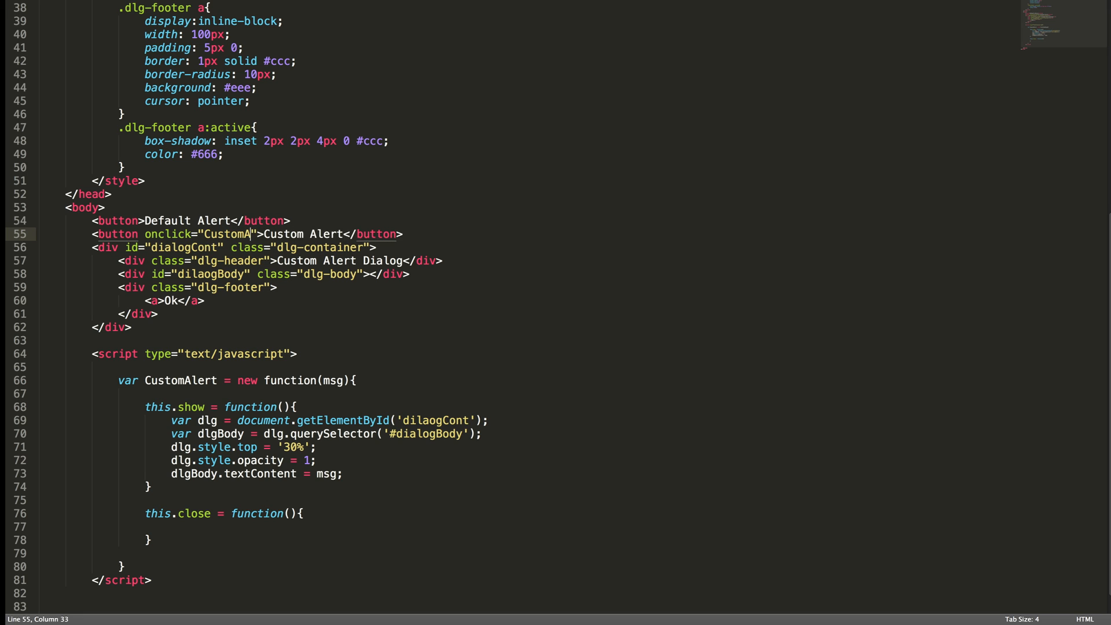
{"action": "type", "text": "lert.show('"}
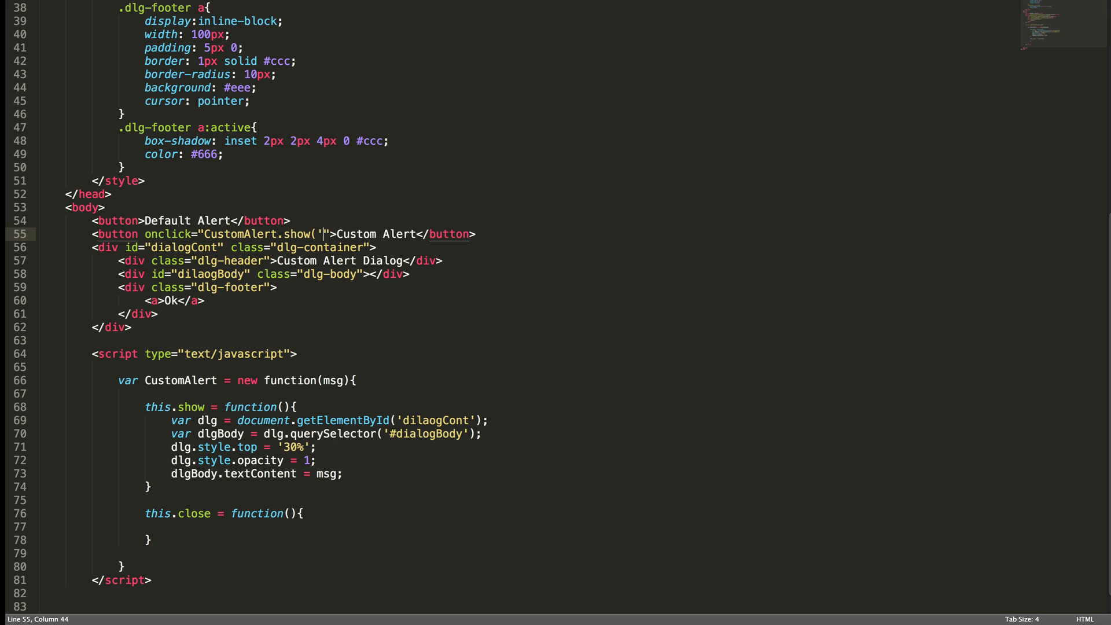
{"action": "type", "text": "This is our custom alert dialog. Press 'Ok' to close this.);"}
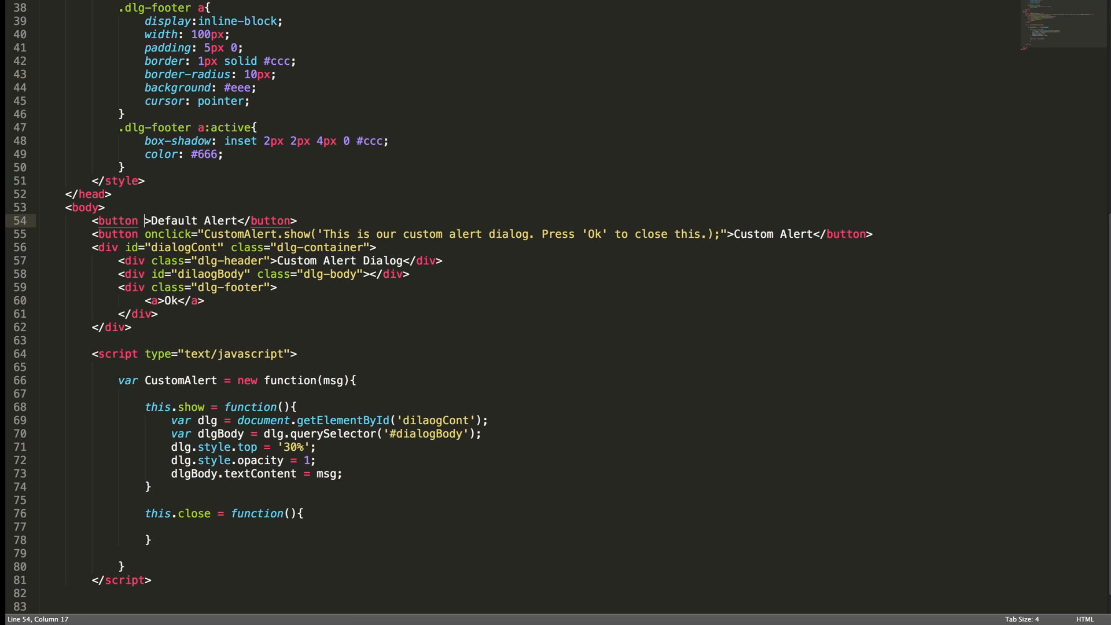
- Give the default button an onclick `alert('...')` with the same message
{"action": "type", "text": "onclick=\"\""}
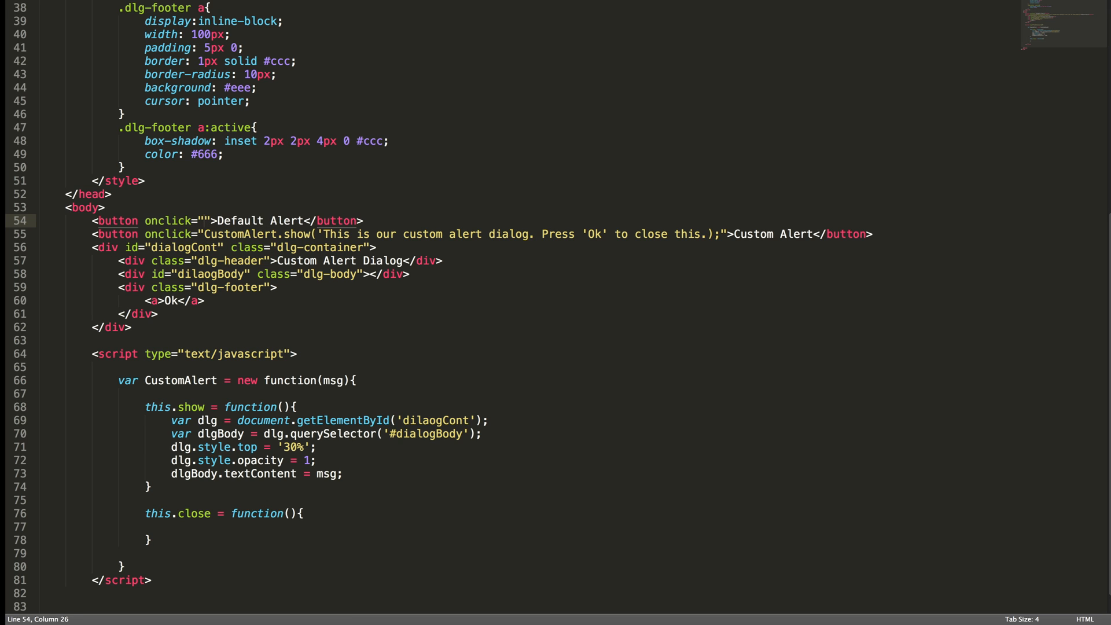
{"action": "type", "text": "alert('"}
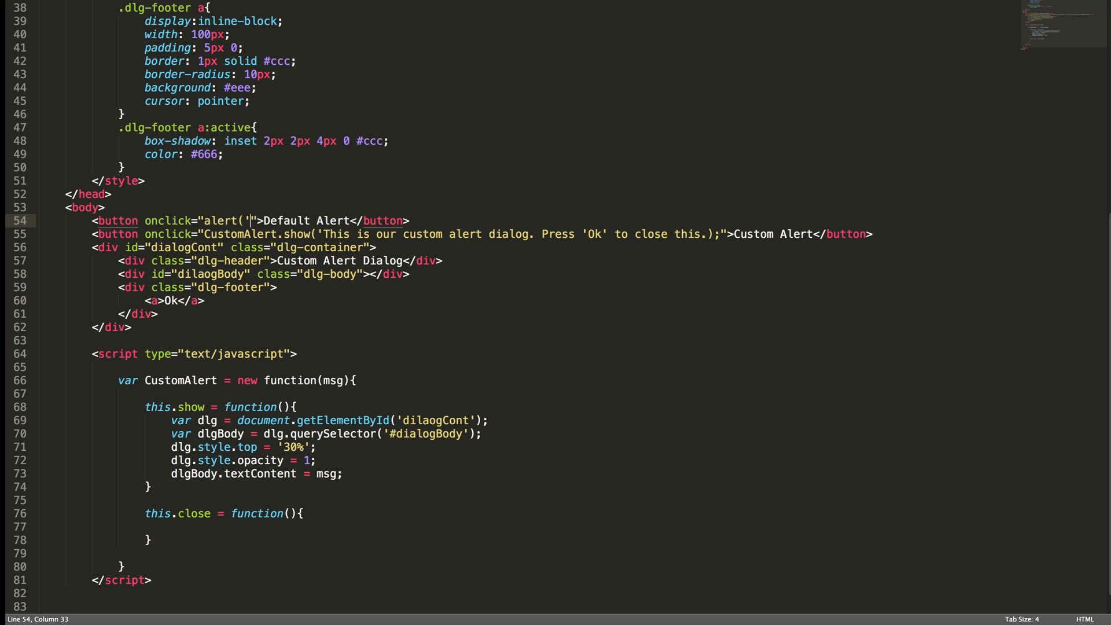
{"action": "type", "text": "This is our custom alert dialog. Press 'Ok' to close this."}
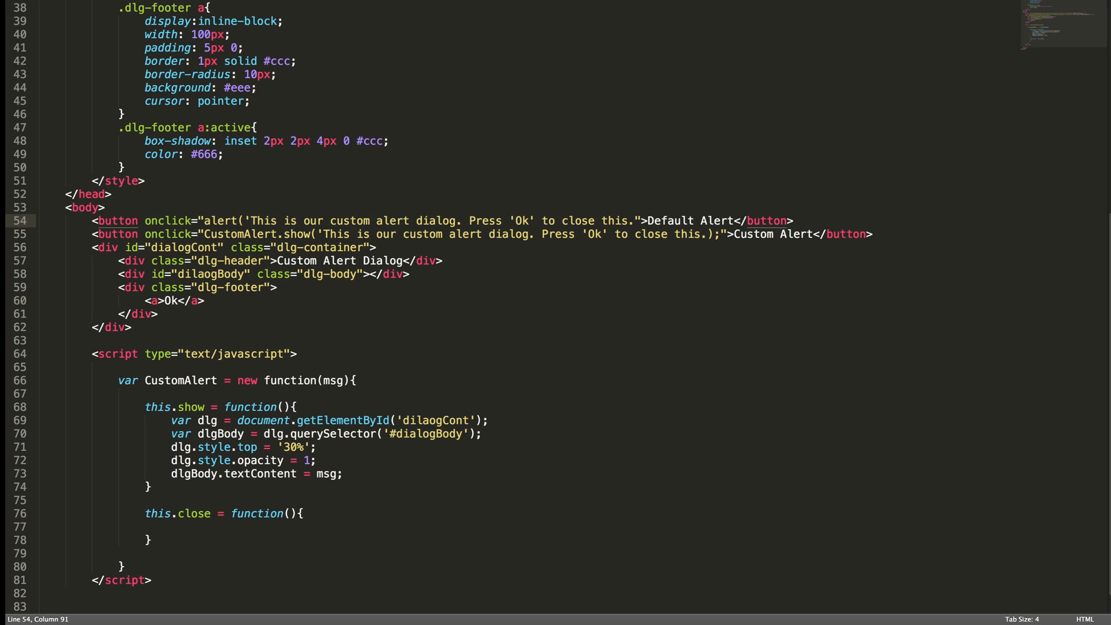
{"action": "type", "text": ")"}
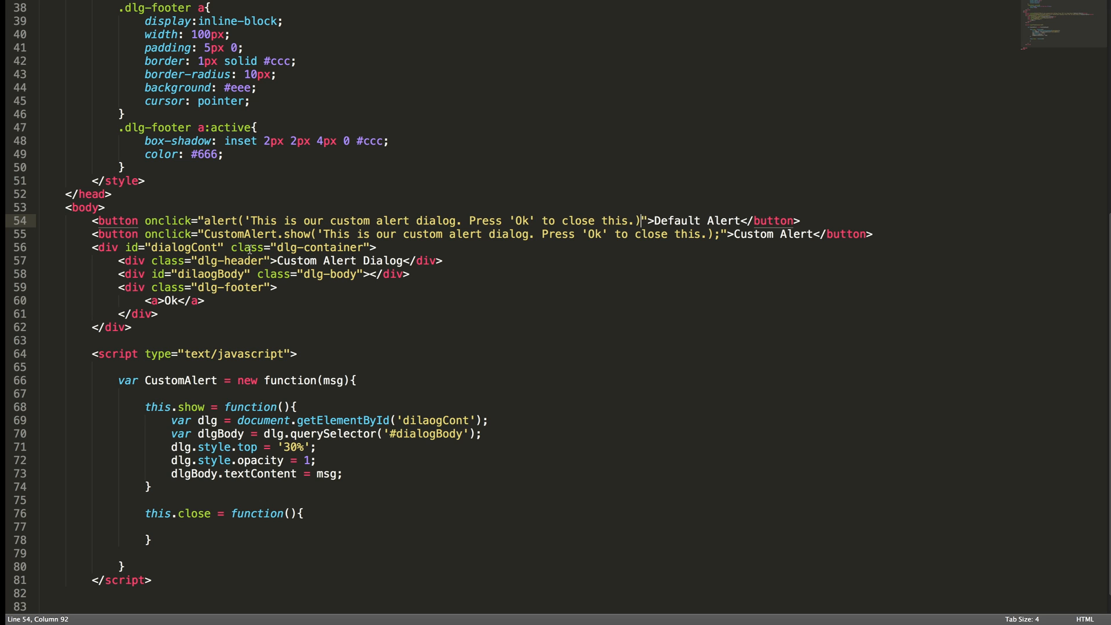
- Remove 'custom' from the default message and escape the quotes around Ok with backslashes
{"action": "double_click", "coordinate": [350, 221]}
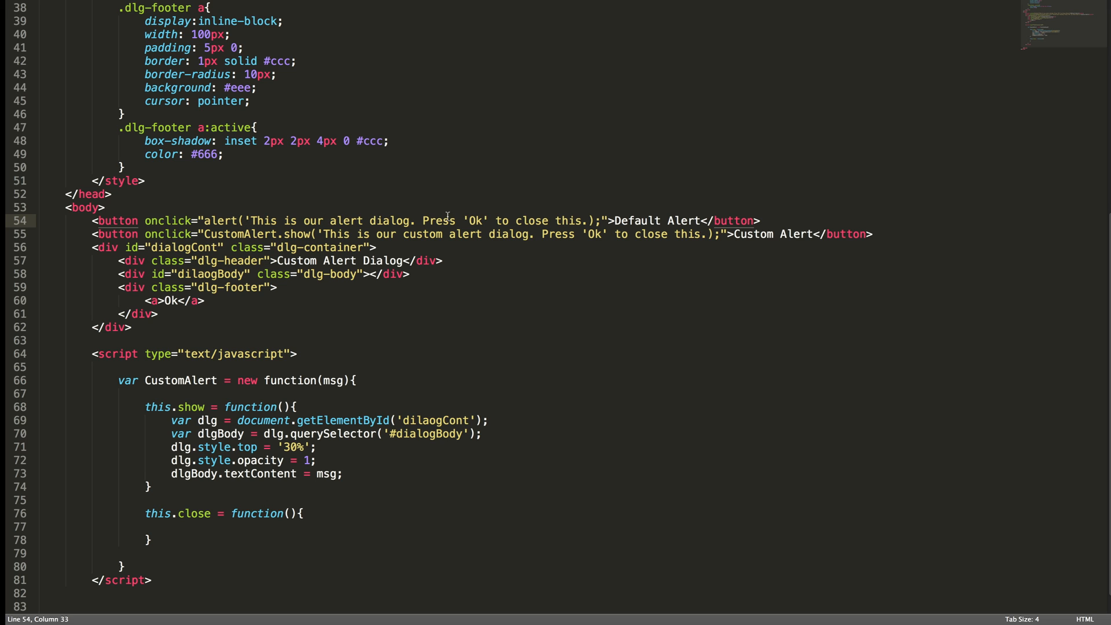
{"action": "left_click", "coordinate": [458, 221]}
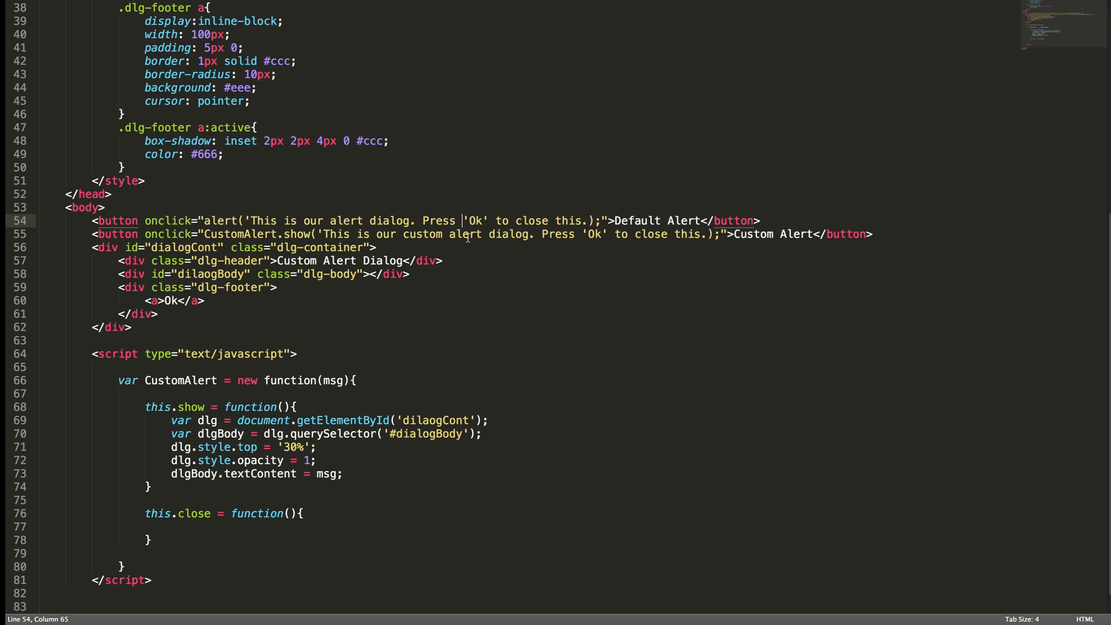
{"action": "type", "text": "\\"}
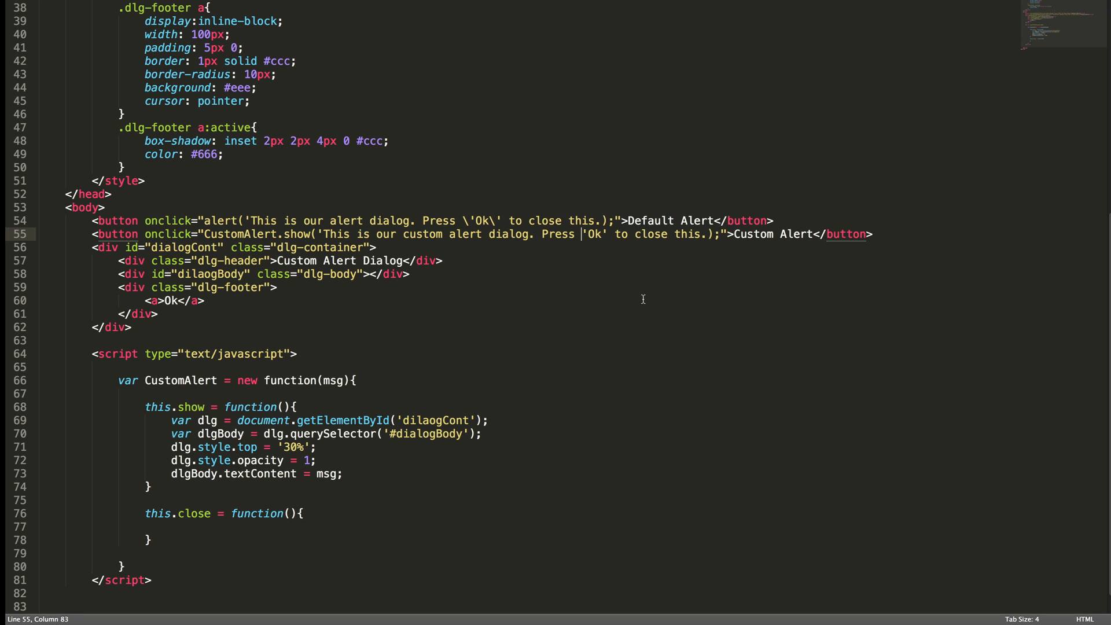
{"action": "type", "text": "\\"}
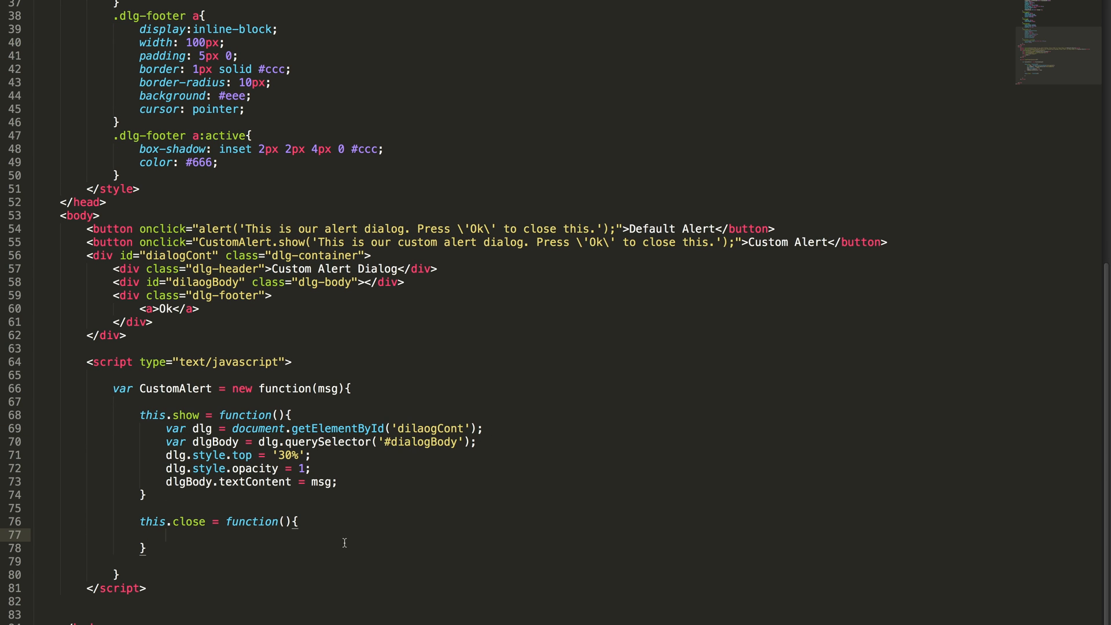
- In close, fetch dilaogCont and reset its style, then add a CustomAlert onclick to the Ok link
{"action": "type", "text": "var dlg = document.getElementById('dilaogCont');"}
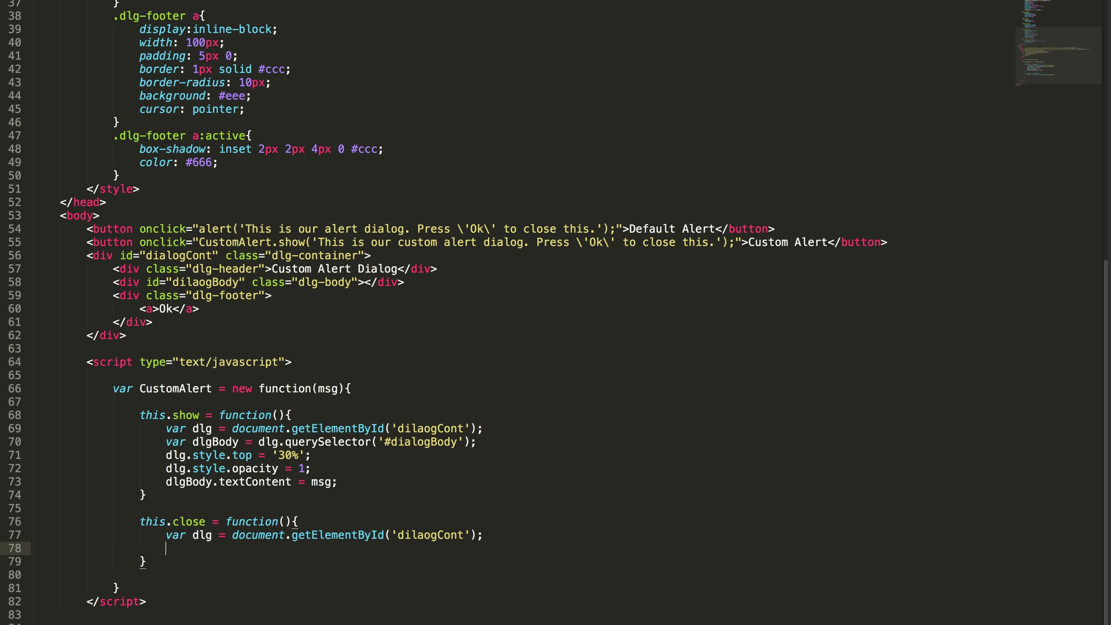
{"action": "type", "text": "dlg.style.top = '-30%';"}
{"action": "type", "text": "dlg.style.opacity = 0;"}
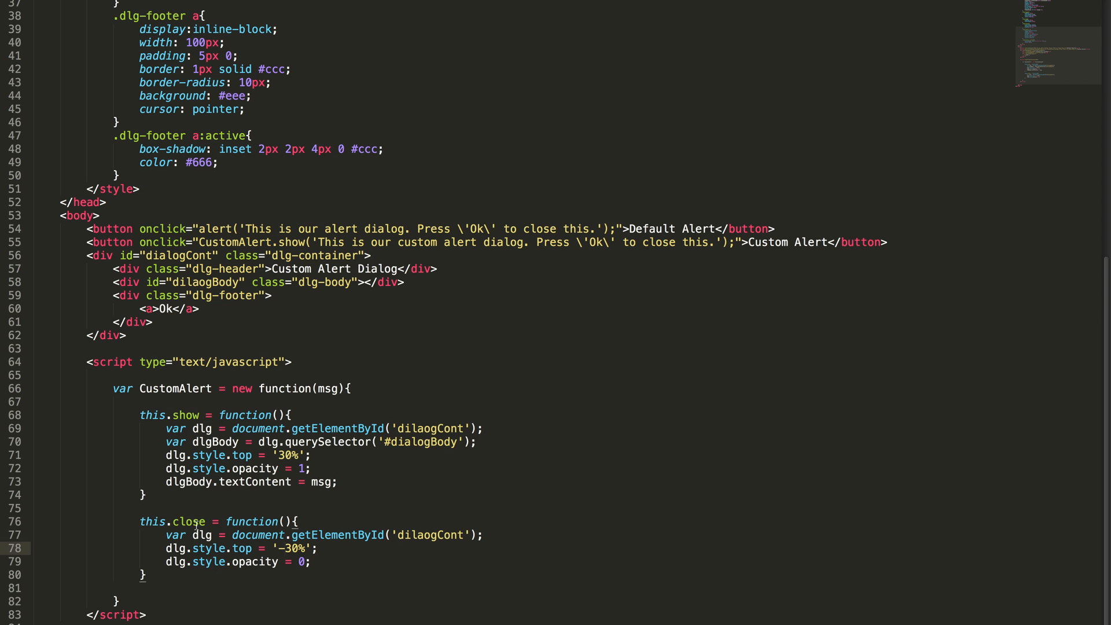
{"action": "double_click", "coordinate": [190, 522]}
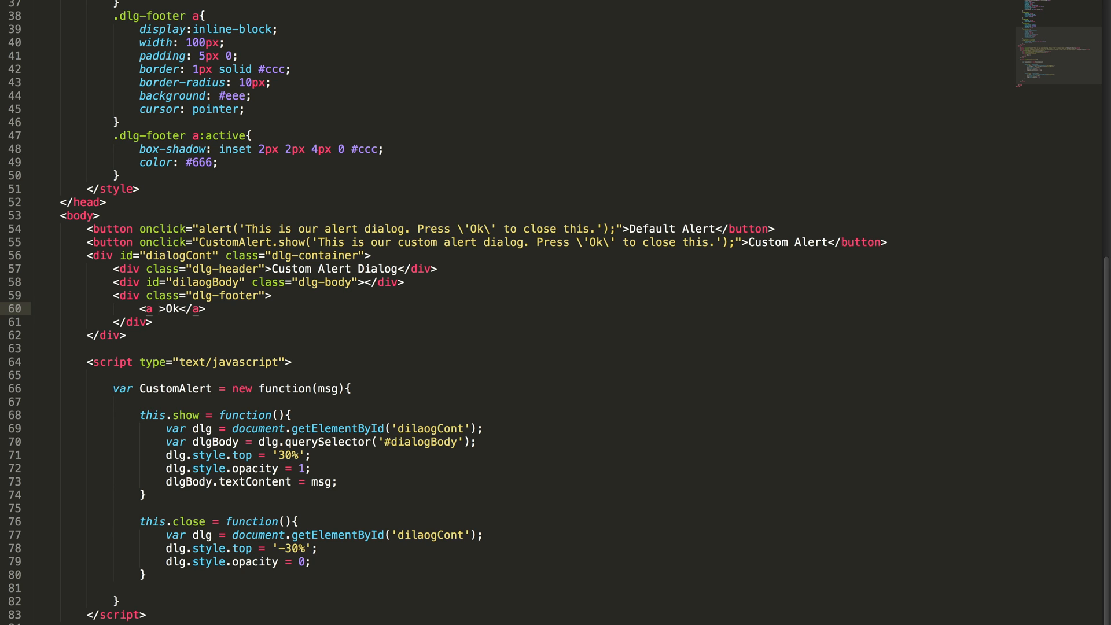
{"action": "type", "text": "onclick=\"\""}
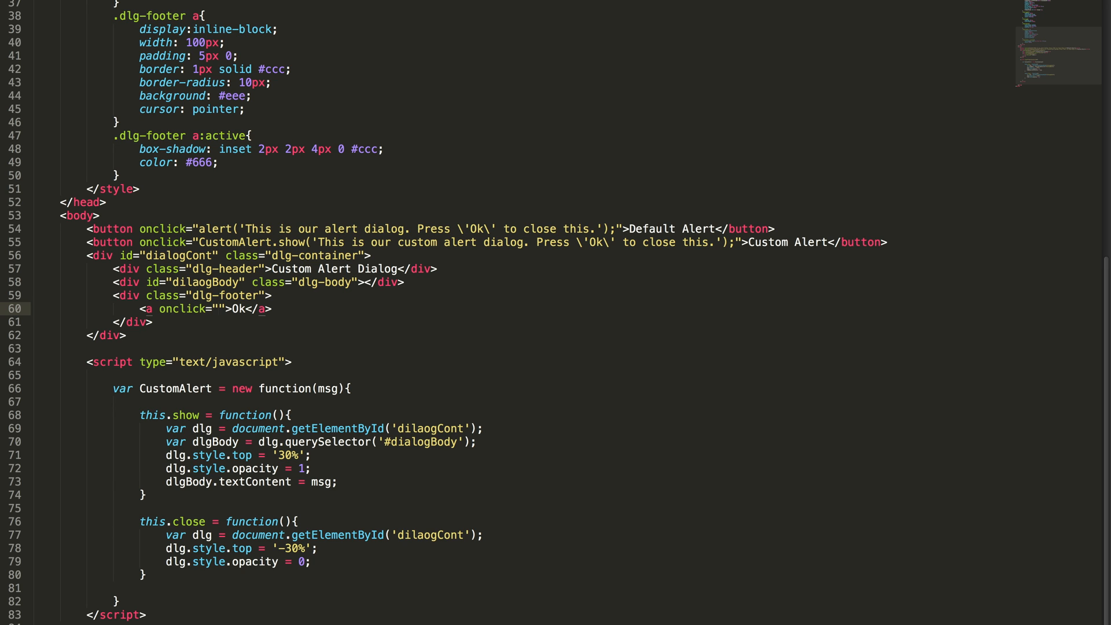
{"action": "type", "text": "Cus"}
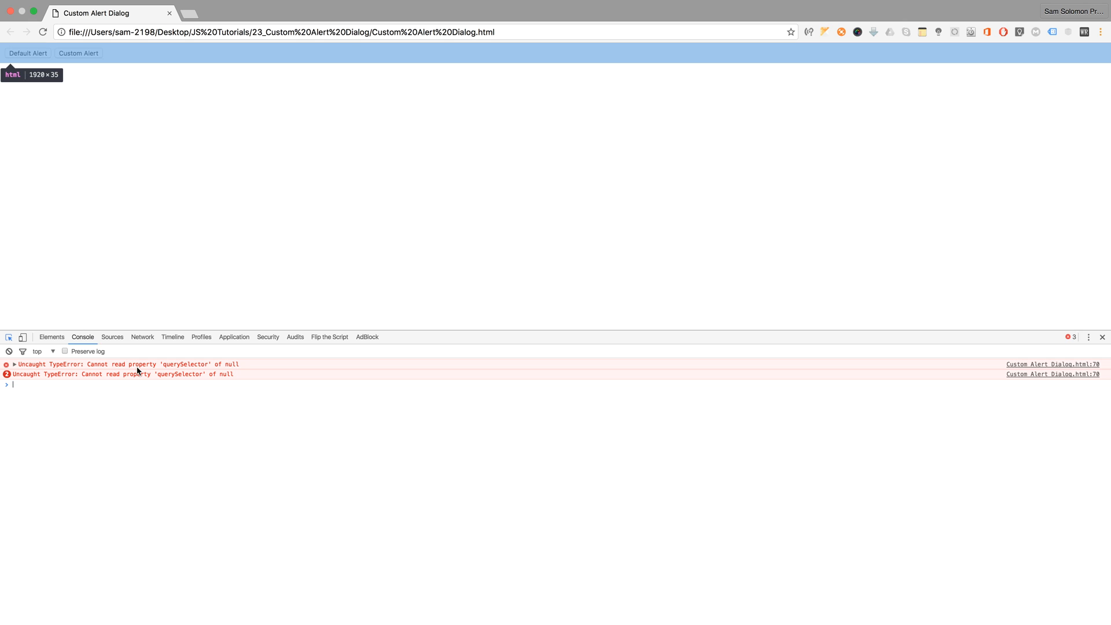
{"action": "mouse_move", "coordinate": [158, 381]}
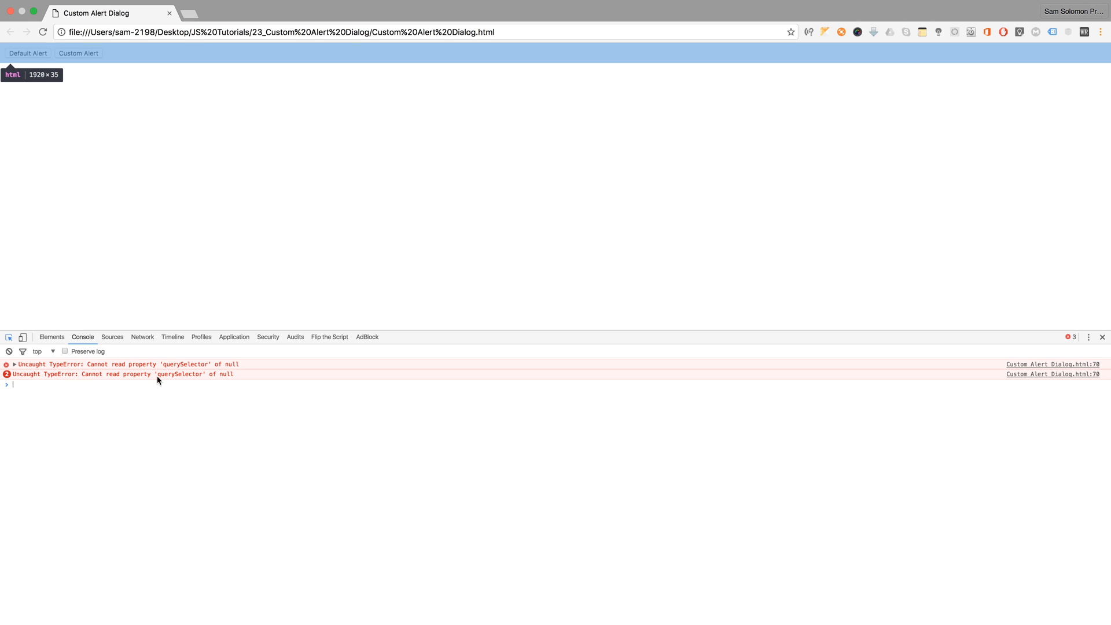
{"action": "mouse_move", "coordinate": [174, 381]}
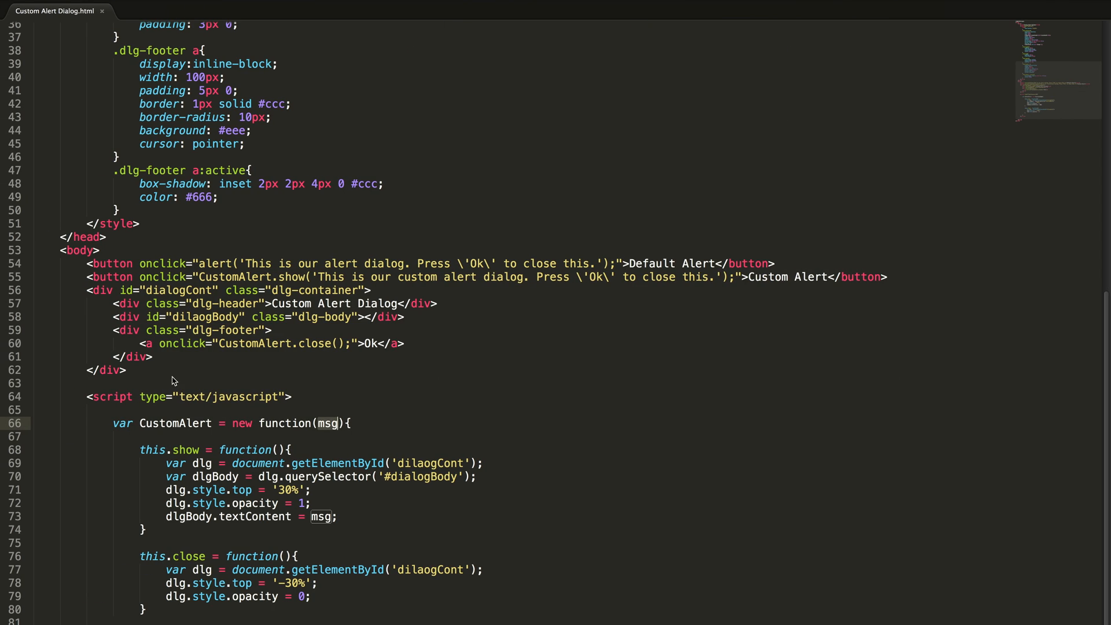
- Change the id to 'dialogCont' and type msg as this.show's parameter
{"action": "left_click", "coordinate": [202, 463]}
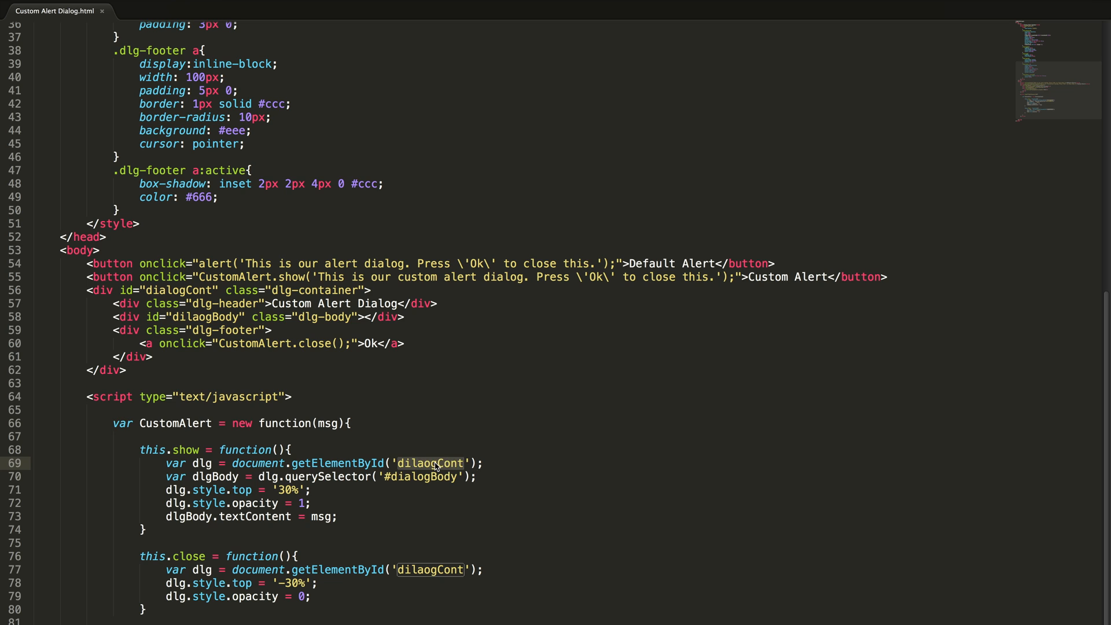
{"action": "type", "text": "dialogCont"}
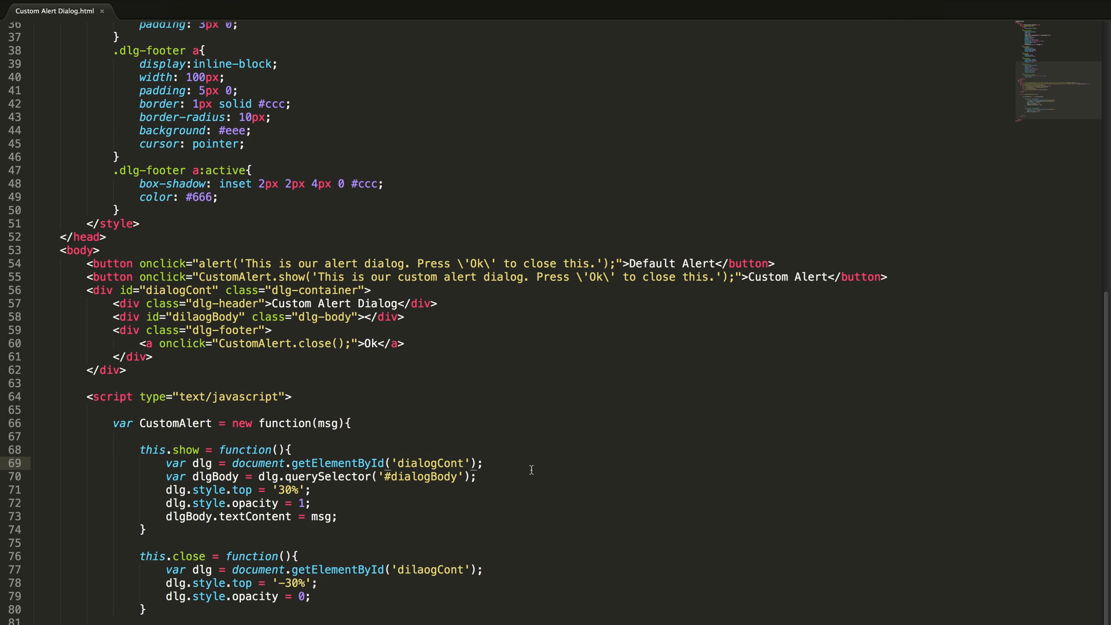
{"action": "mouse_move", "coordinate": [444, 449]}
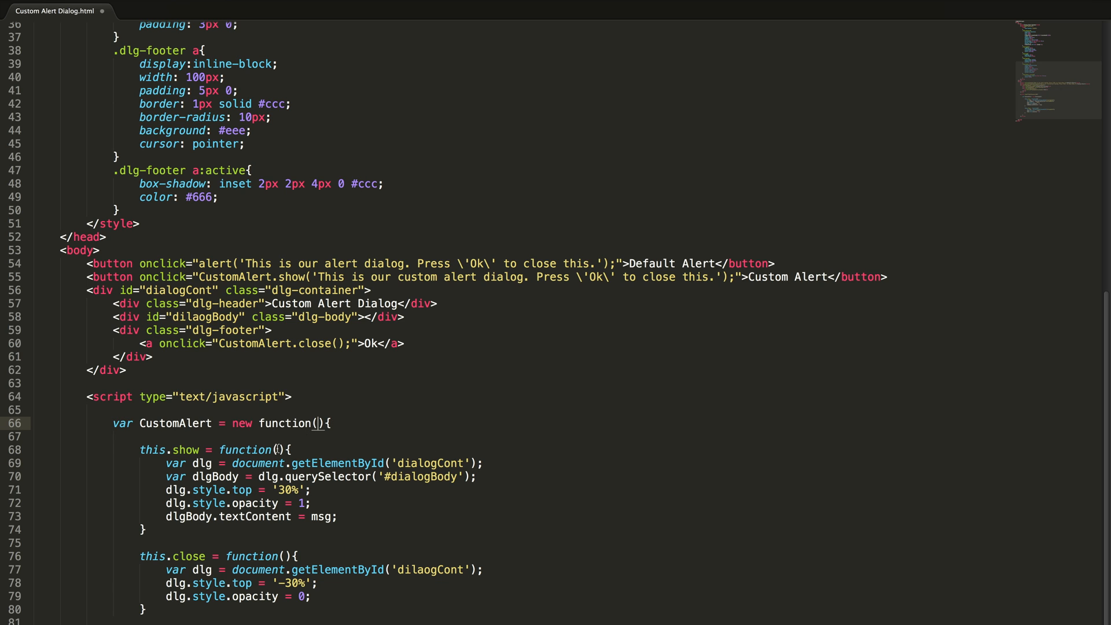
{"action": "type", "text": "msg"}
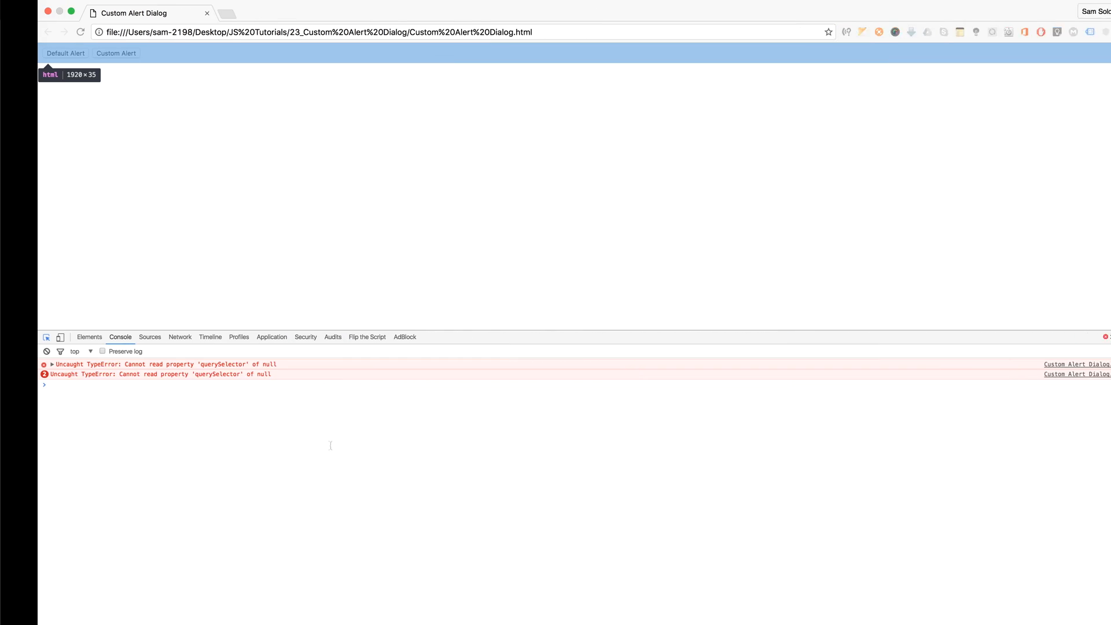
- Reload the page and open the Custom Alert dialog, which shows header and Ok but no message
{"action": "left_click", "coordinate": [51, 337]}
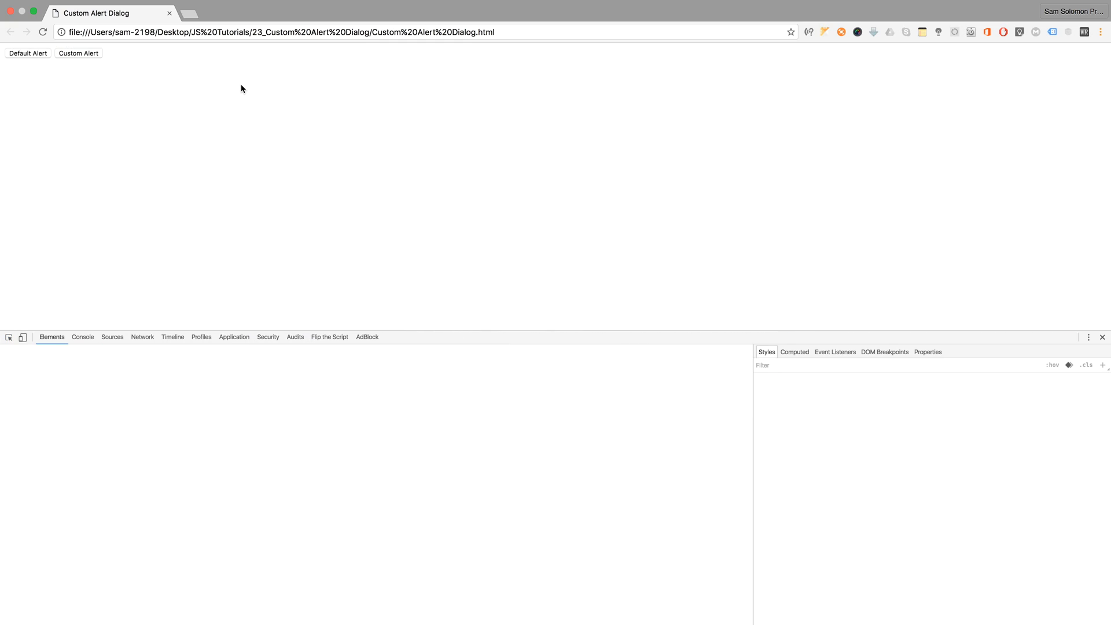
{"action": "left_click", "coordinate": [78, 53]}
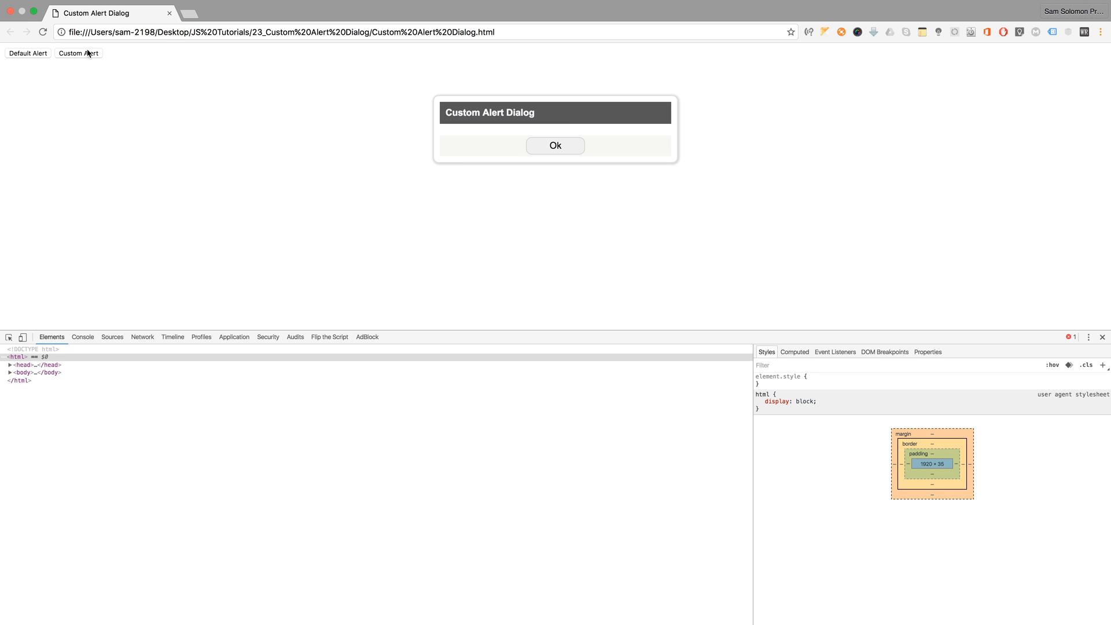
{"action": "mouse_move", "coordinate": [574, 171]}
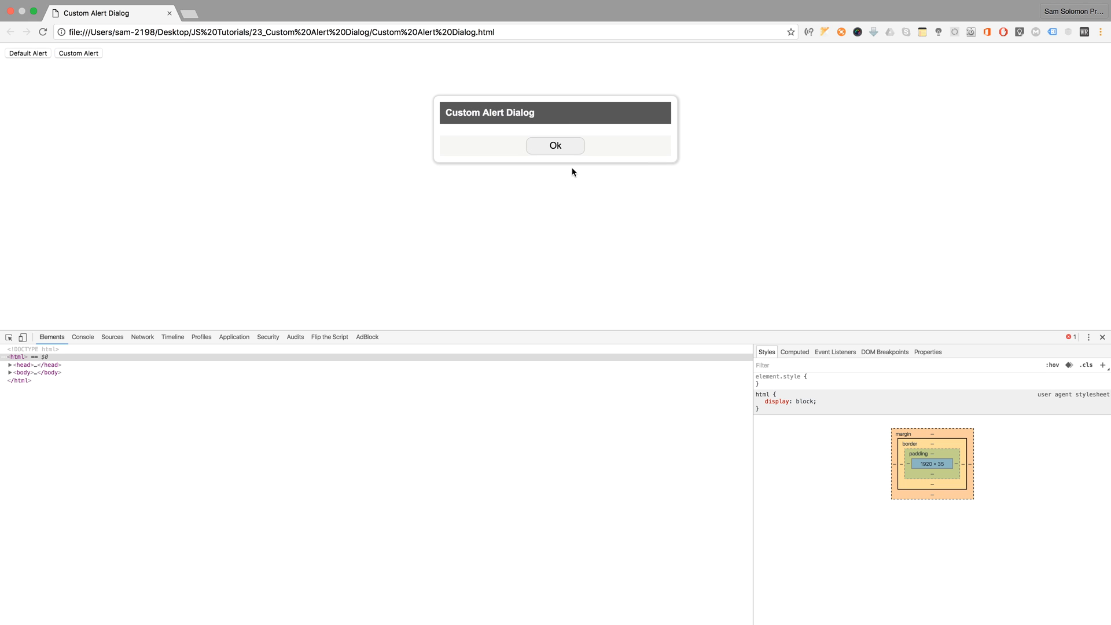
{"action": "mouse_move", "coordinate": [560, 125]}
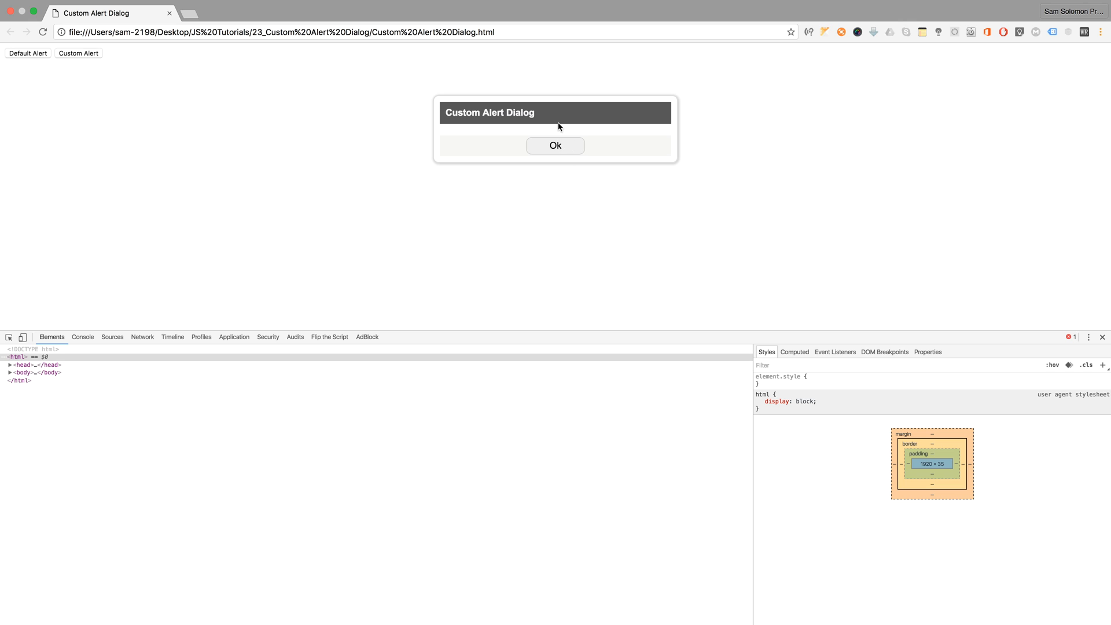
{"action": "mouse_move", "coordinate": [583, 131]}
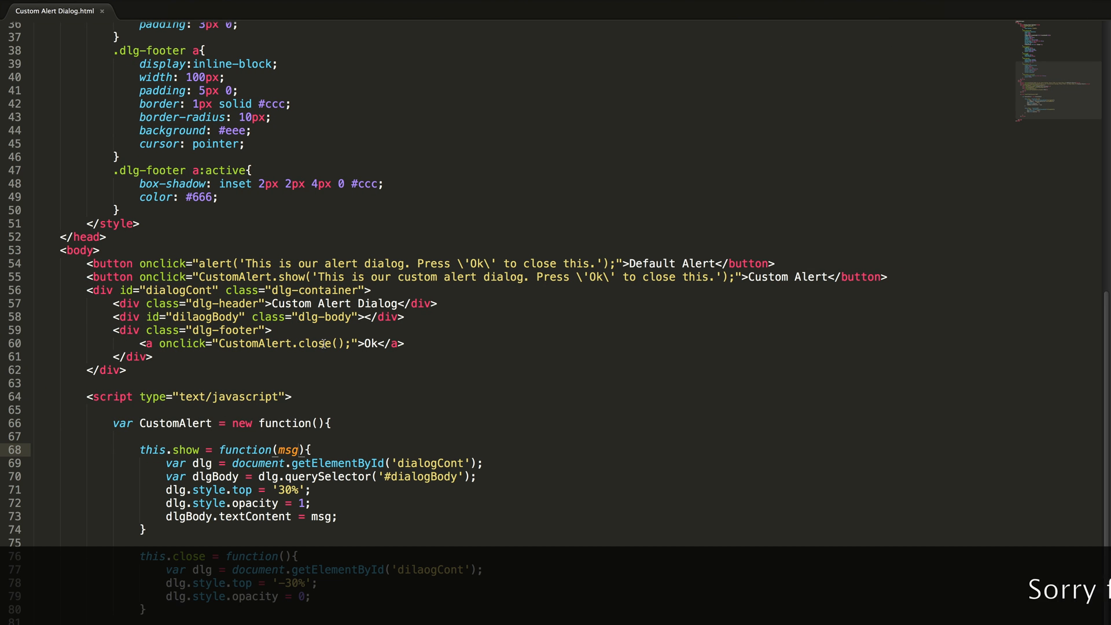
- Scroll through the markup and script and select dlgBody in the show function
{"action": "scroll", "scroll_direction": "down", "scroll_amount": 3}
{"action": "type", "text": "a"}
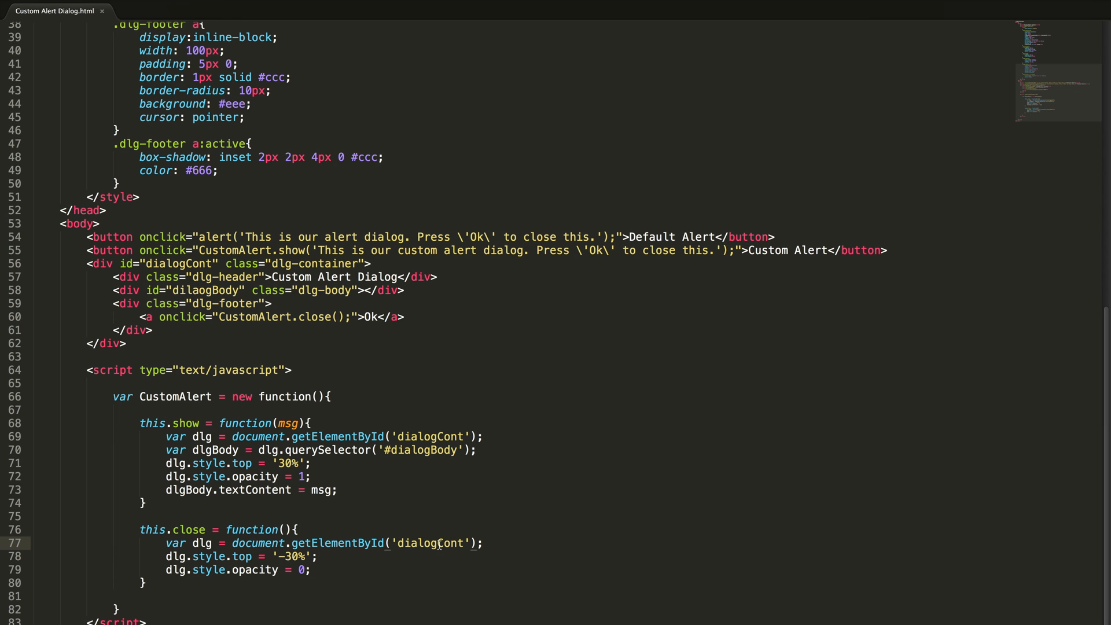
{"action": "mouse_move", "coordinate": [294, 214]}
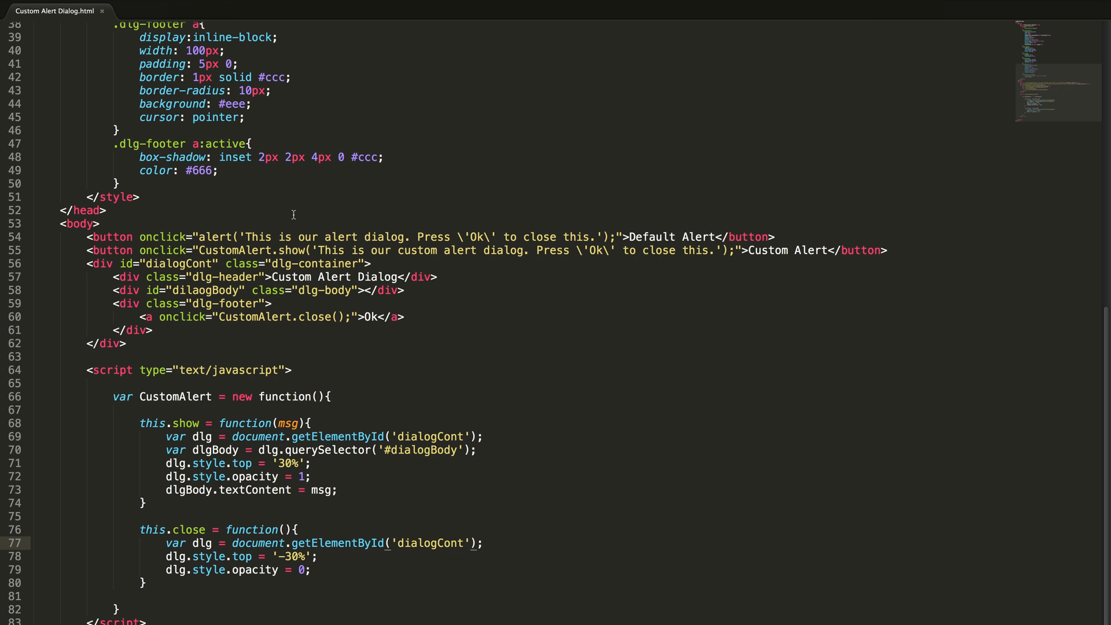
{"action": "mouse_move", "coordinate": [369, 489]}
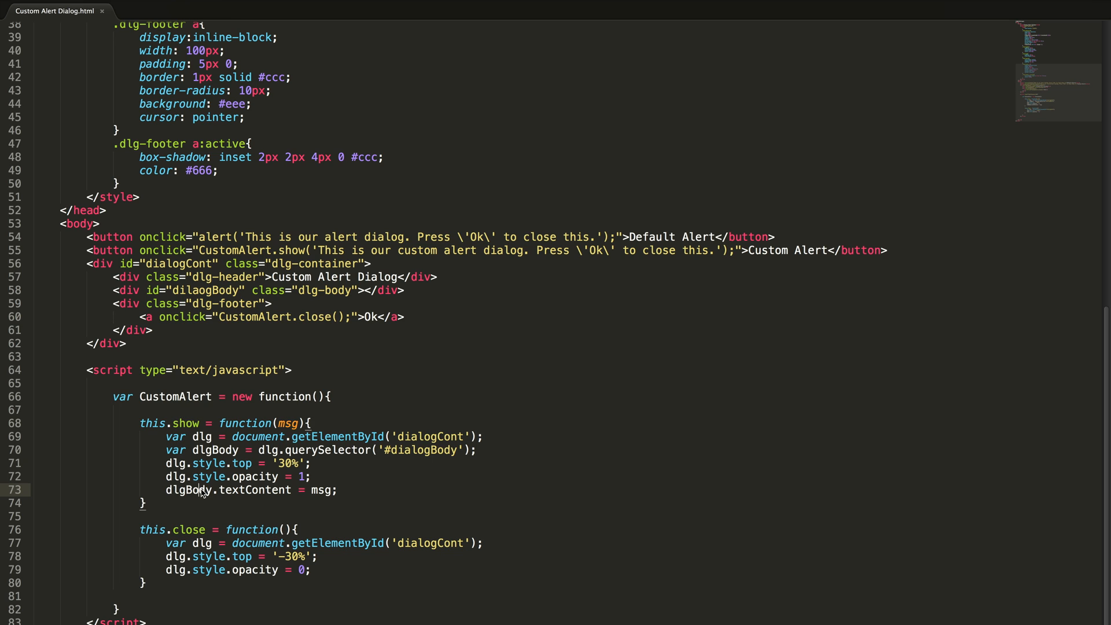
{"action": "double_click", "coordinate": [189, 491]}
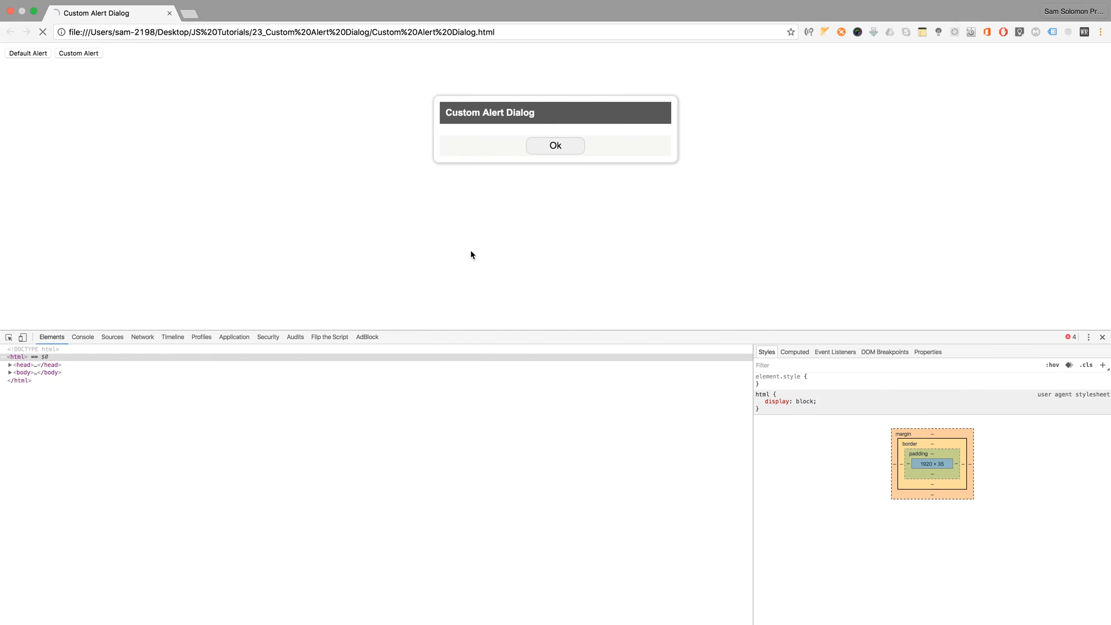
- Reload, open Custom Alert to see its message, close with Ok, and reopen it
{"action": "left_click", "coordinate": [555, 145]}
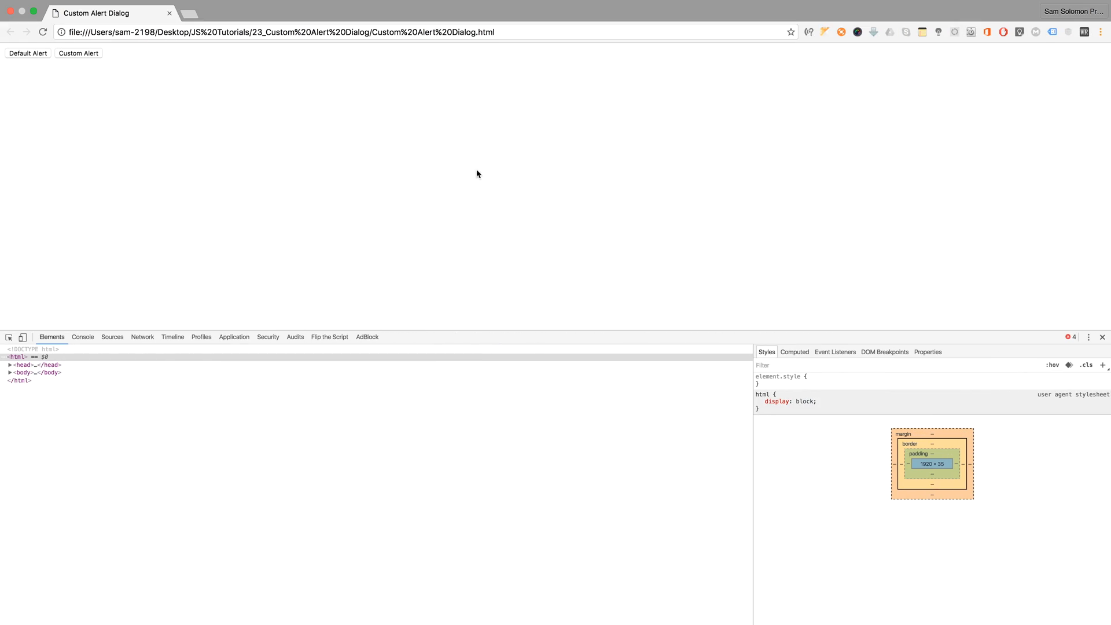
{"action": "left_click", "coordinate": [79, 52]}
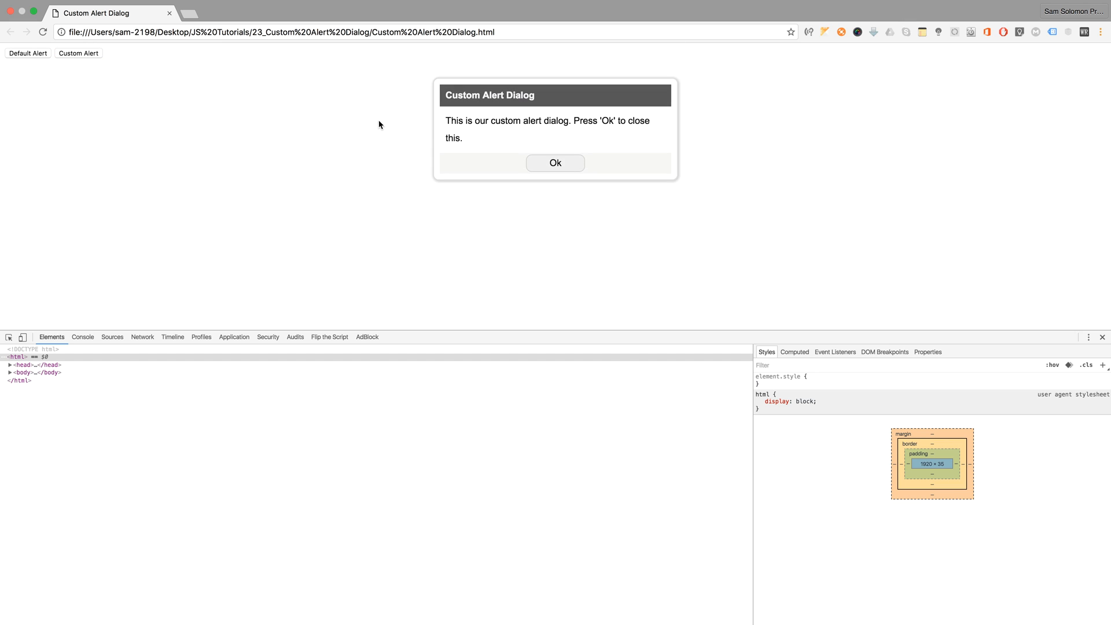
{"action": "left_click", "coordinate": [555, 163]}
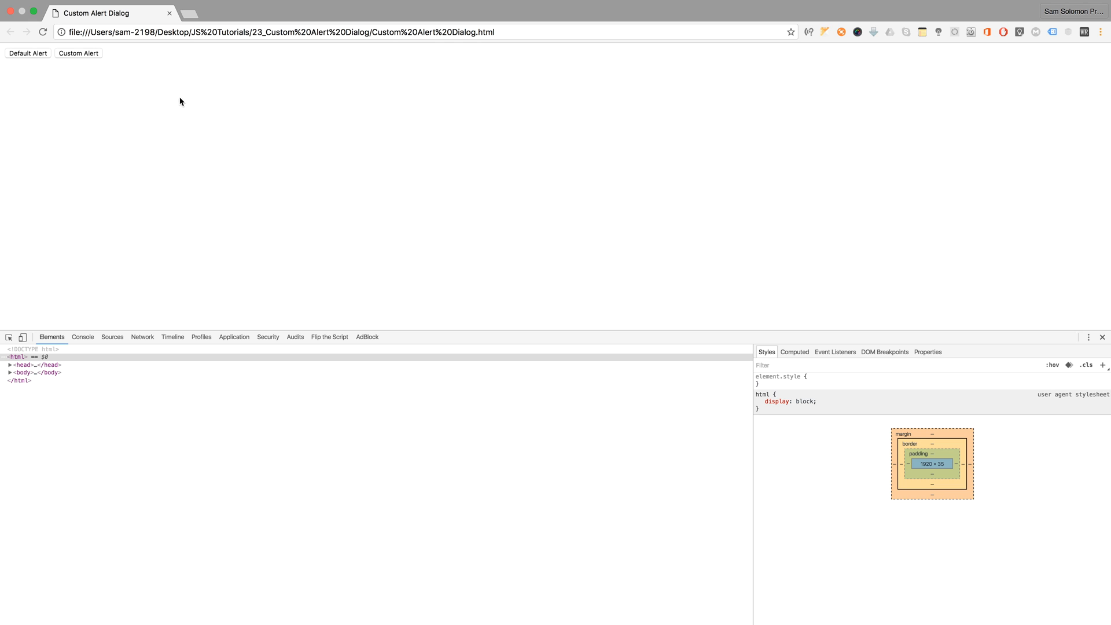
{"action": "left_click", "coordinate": [79, 53]}
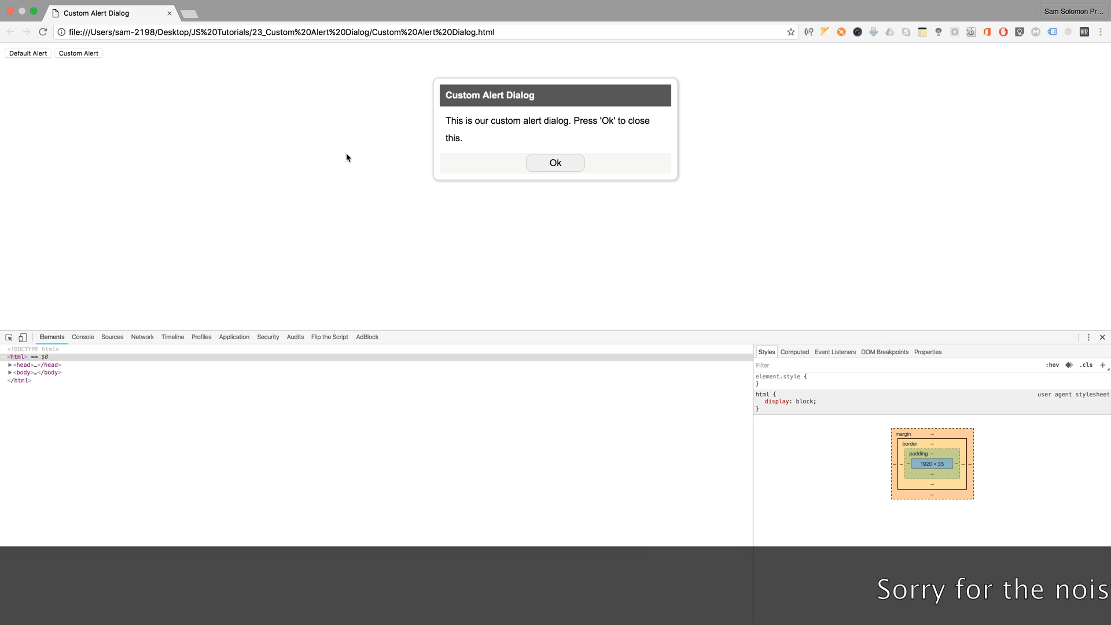
{"action": "mouse_move", "coordinate": [559, 170]}
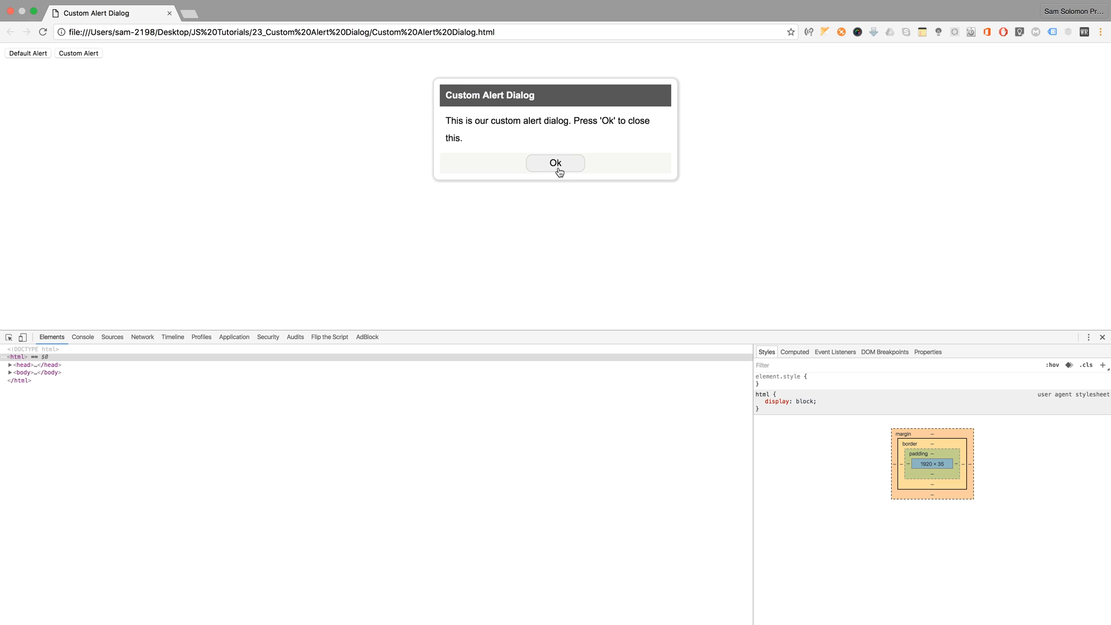
{"action": "mouse_move", "coordinate": [433, 113]}
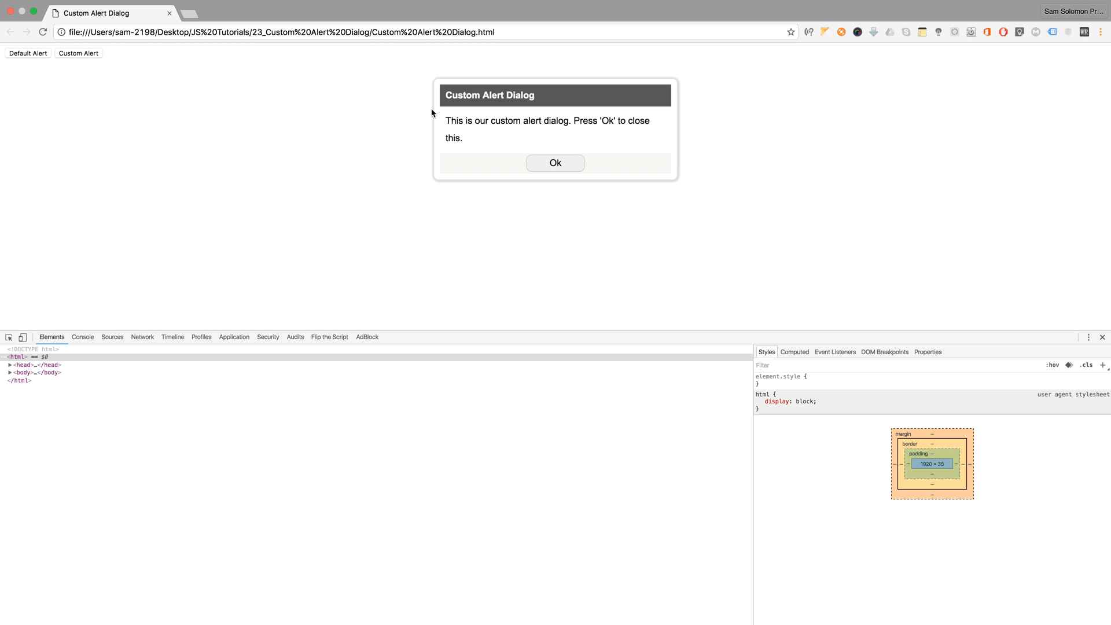
{"action": "mouse_move", "coordinate": [565, 168]}
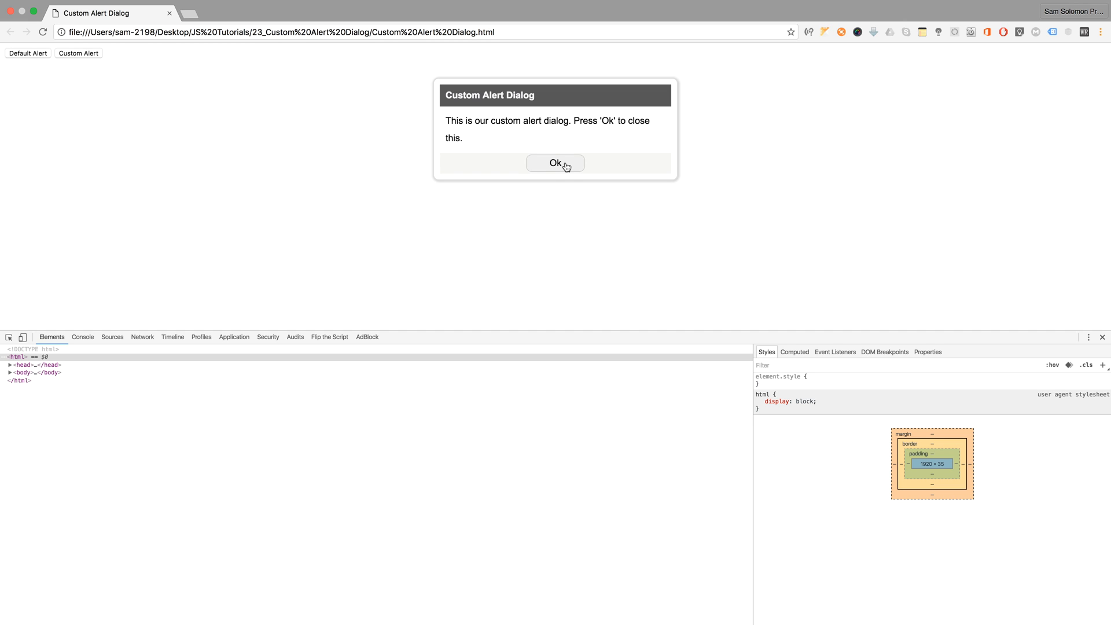